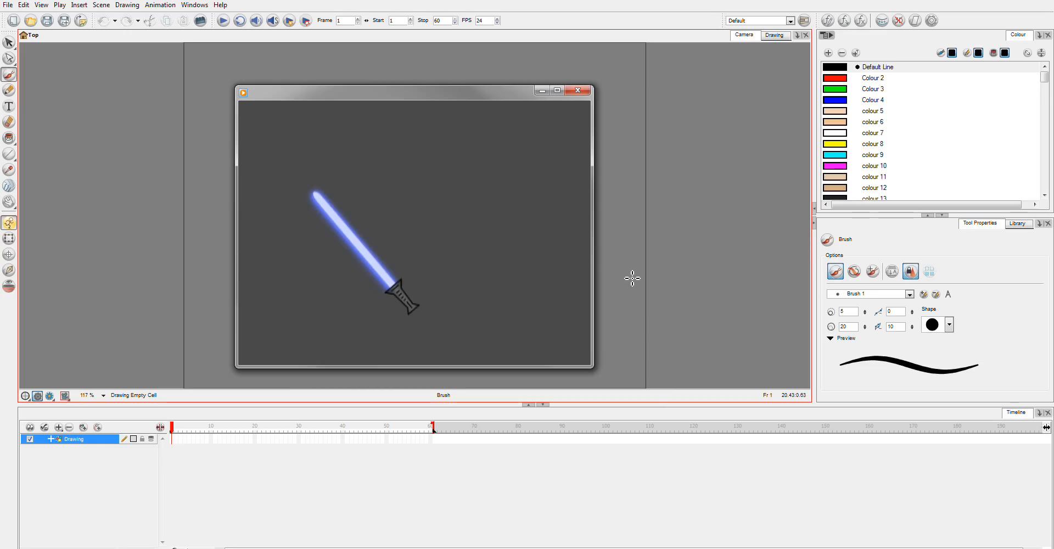
pyautogui.moveTo(479, 45)
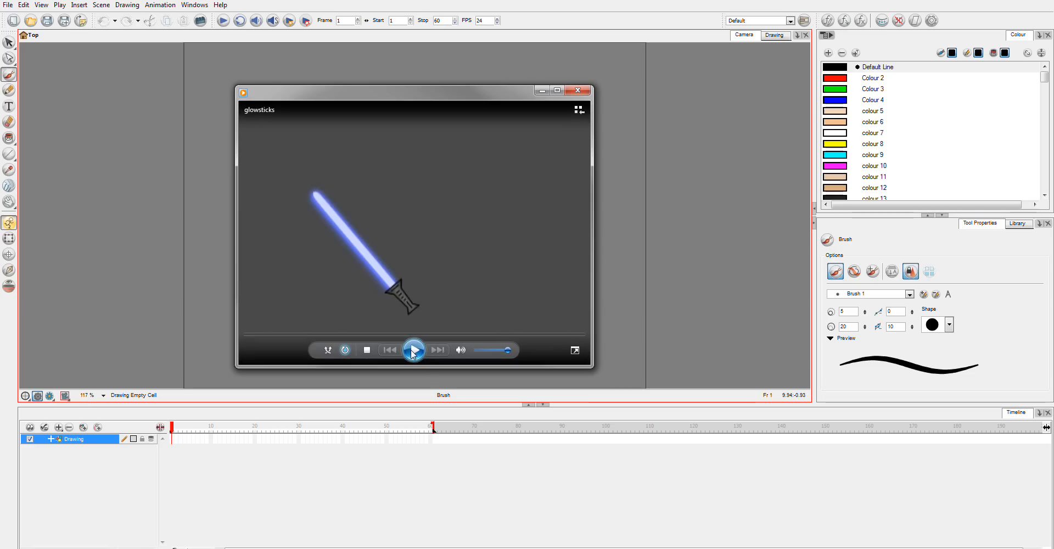
# Step: Play the glowstick example clips in the media player, then close it
pyautogui.click(413, 349)
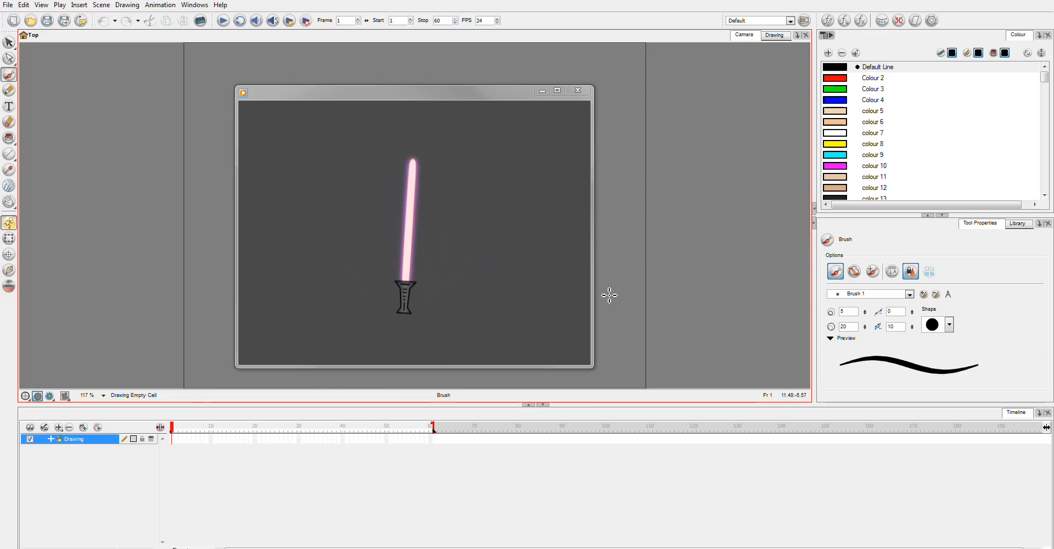
pyautogui.click(413, 349)
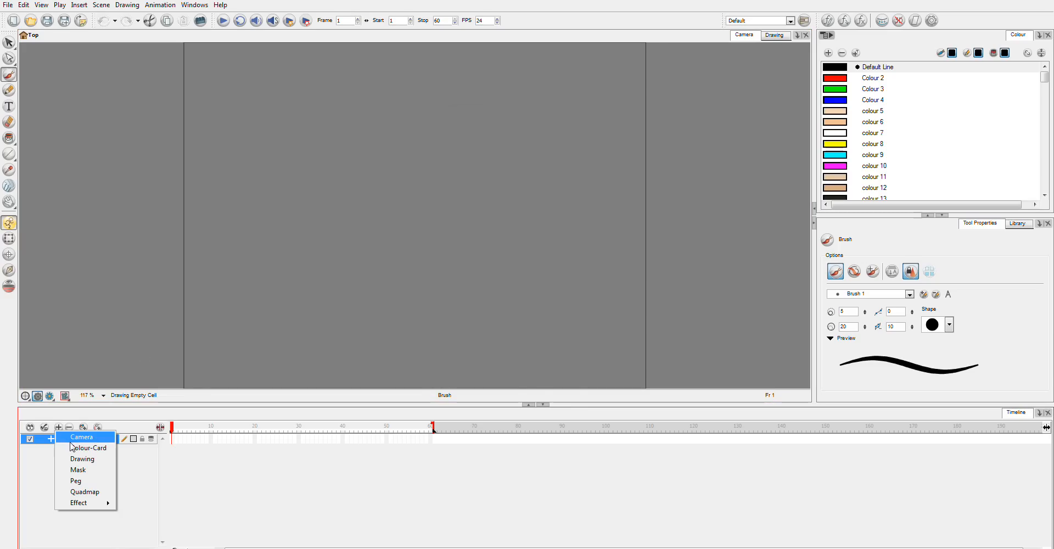
# Step: Add a locked Colour-Card layer set to RGB 80/80/80 beneath the Drawing layer
pyautogui.click(87, 448)
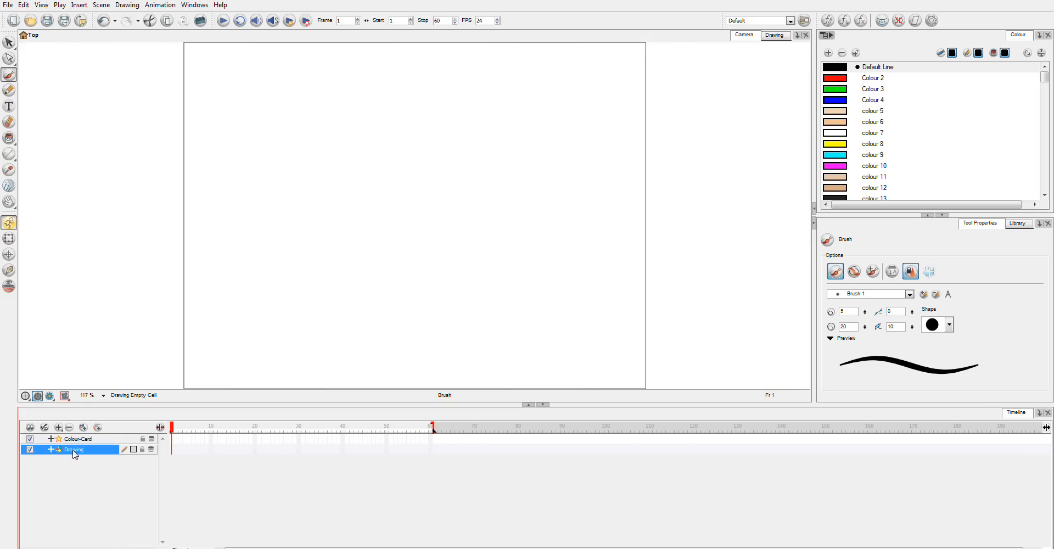
pyautogui.moveTo(72, 449); pyautogui.dragTo(72, 437)
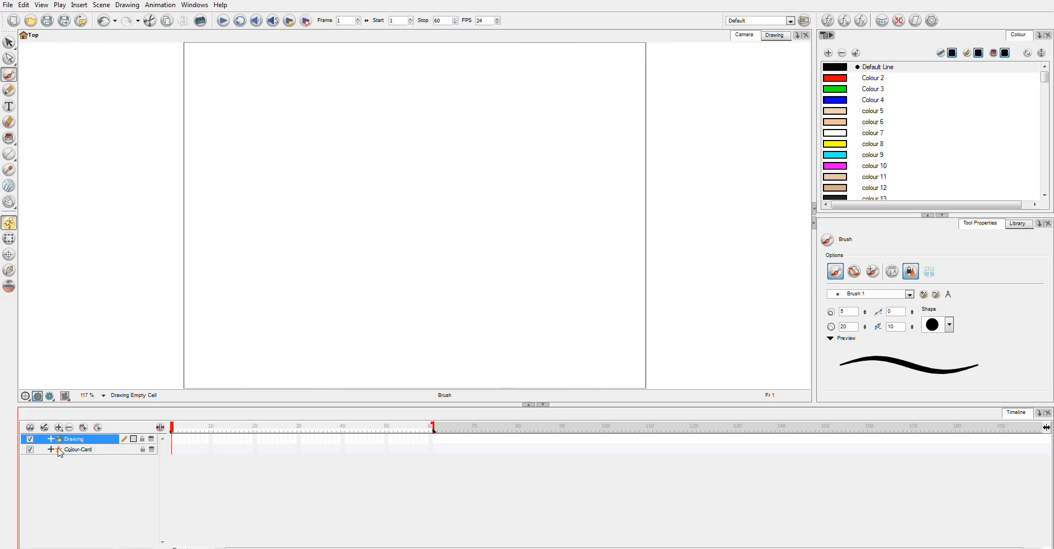
pyautogui.doubleClick(77, 449)
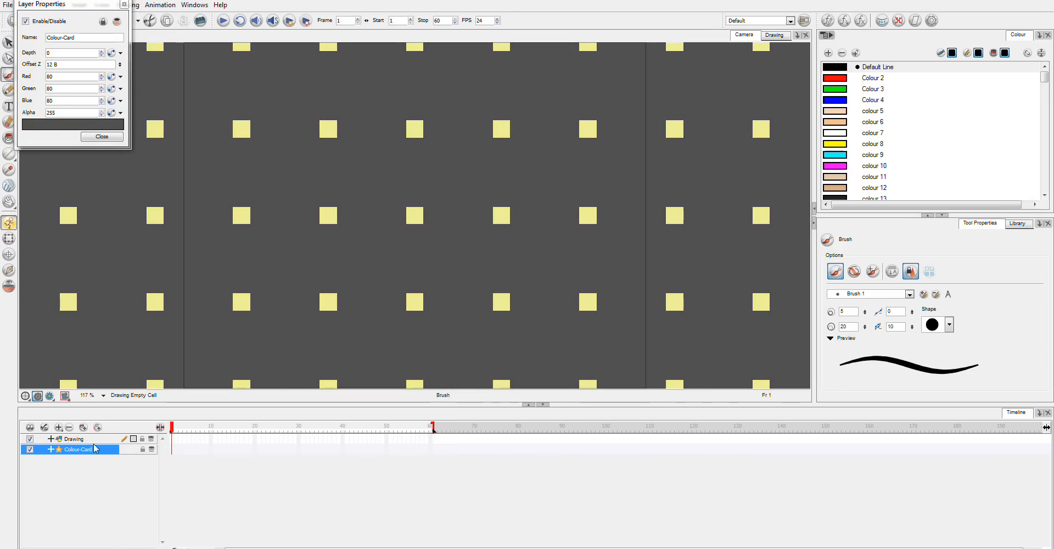
pyautogui.click(102, 21)
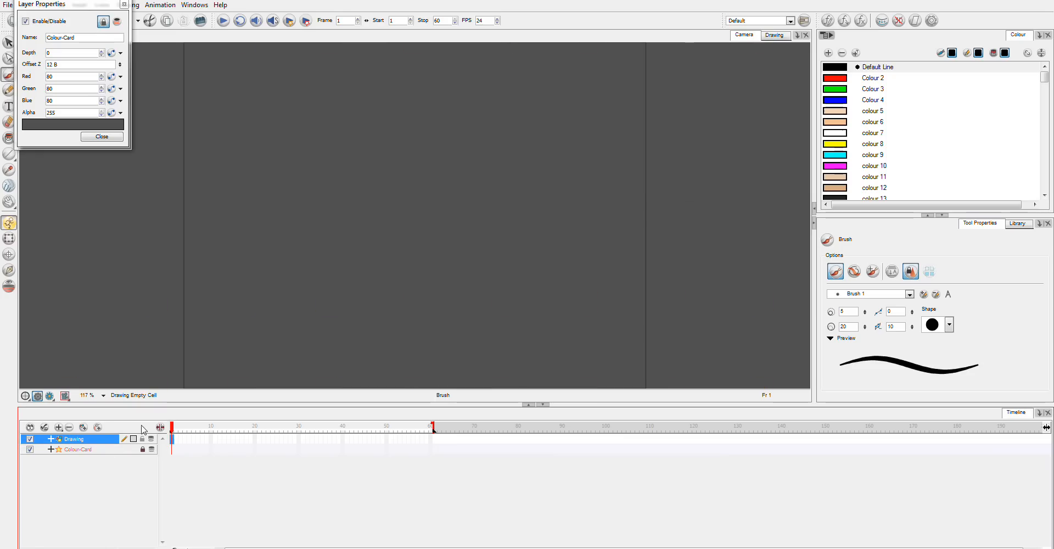
pyautogui.click(101, 136)
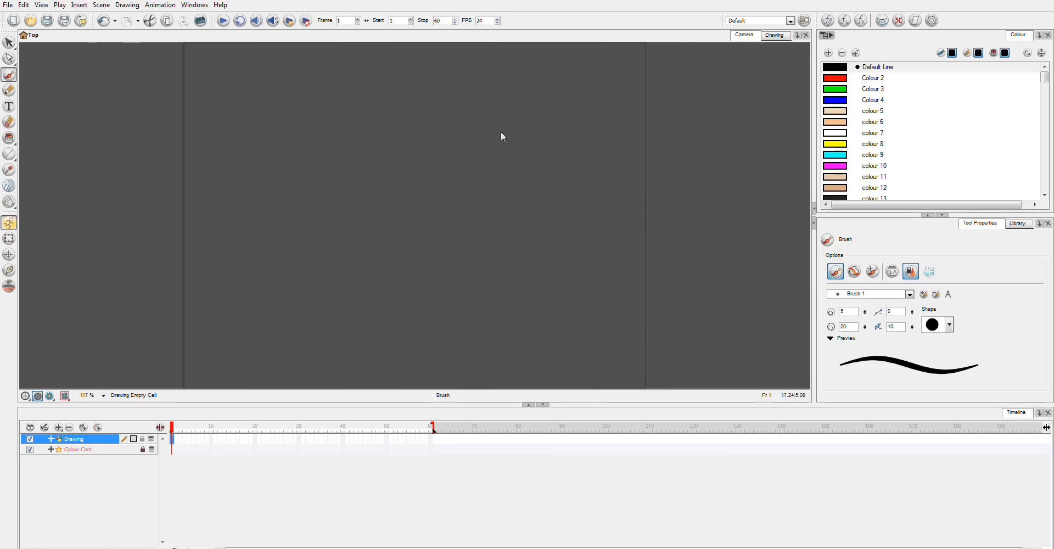
# Step: Draw a red circle with the Ellipse tool and add a Glow effect layer
pyautogui.click(9, 154)
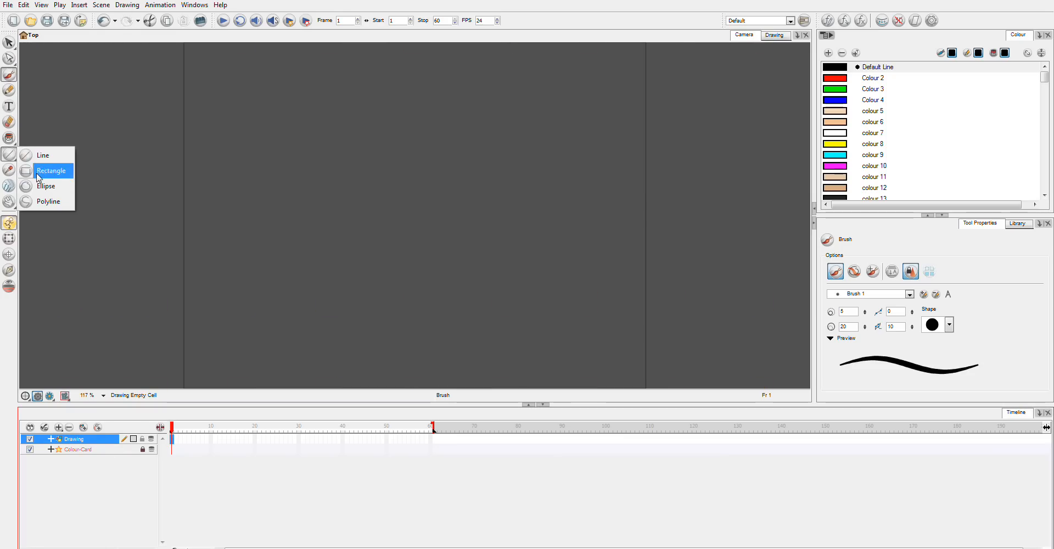
pyautogui.click(45, 186)
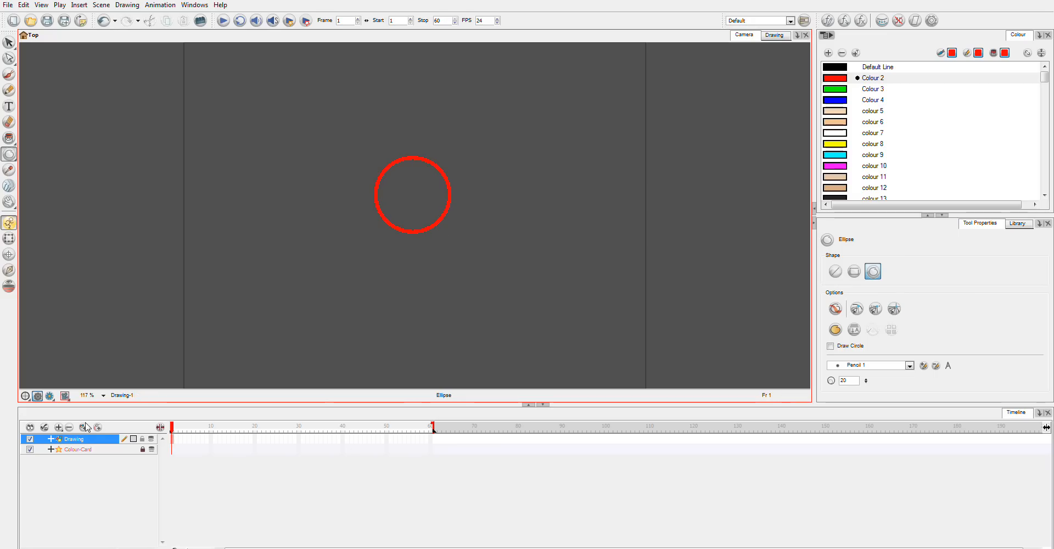
pyautogui.click(59, 427)
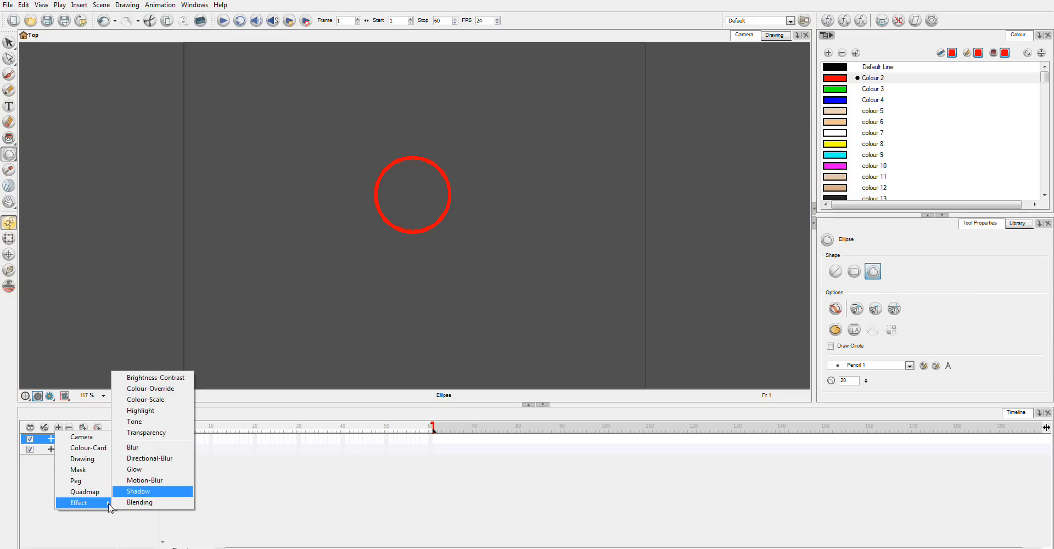
pyautogui.moveTo(155, 507)
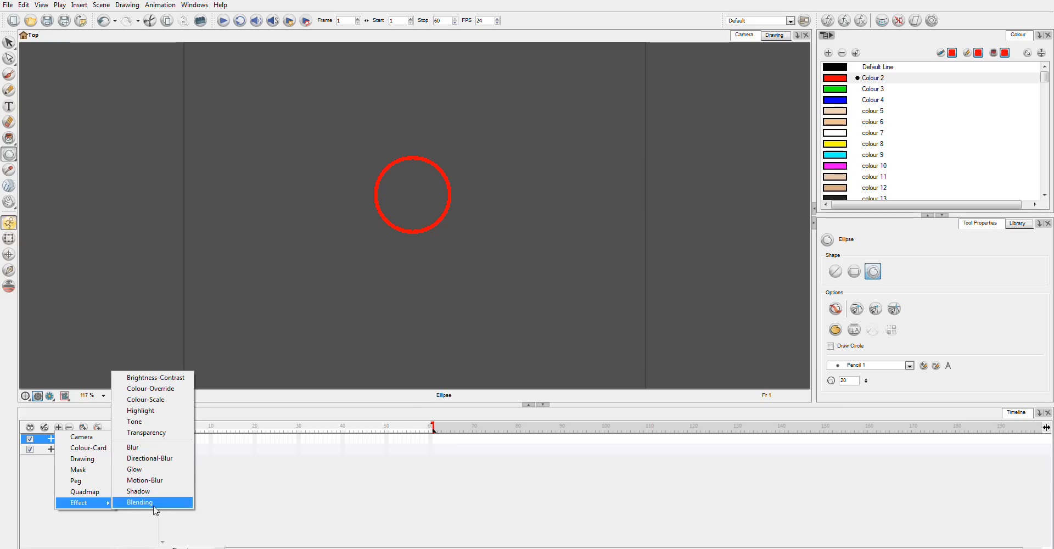
pyautogui.moveTo(154, 470)
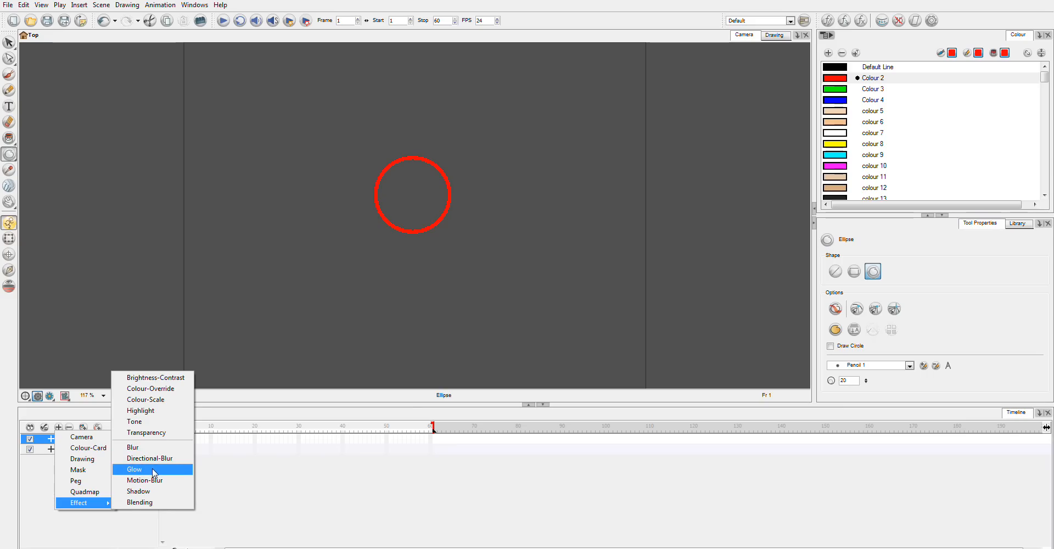
pyautogui.click(134, 469)
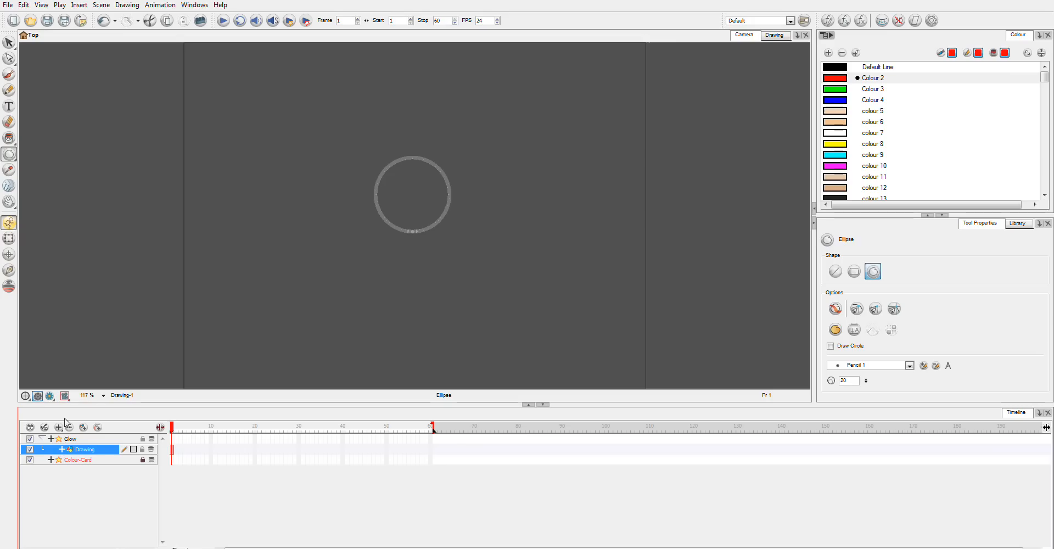
pyautogui.moveTo(59, 441)
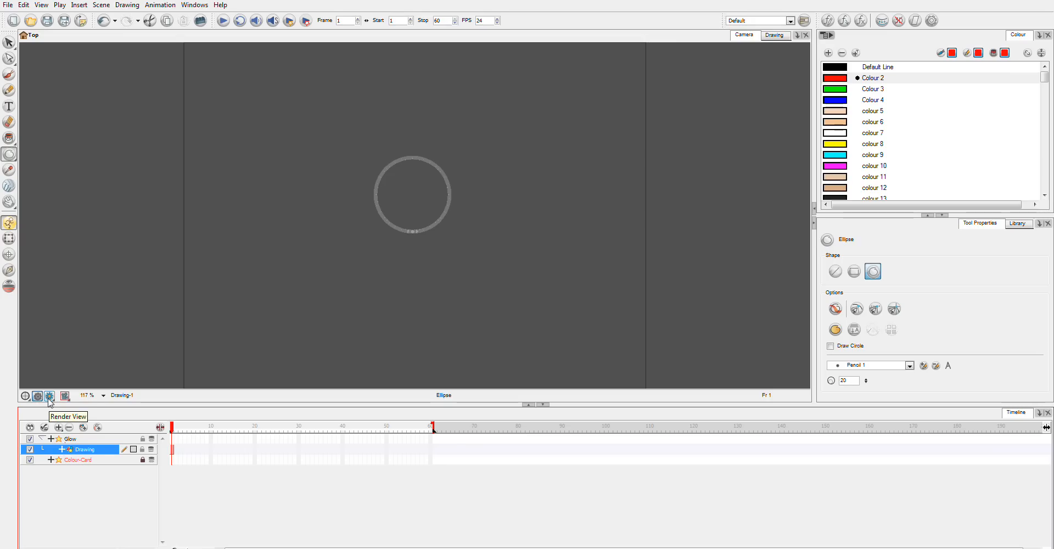
# Step: Enable Render View and give the Glow Use Source Colour with Radius 23
pyautogui.click(69, 438)
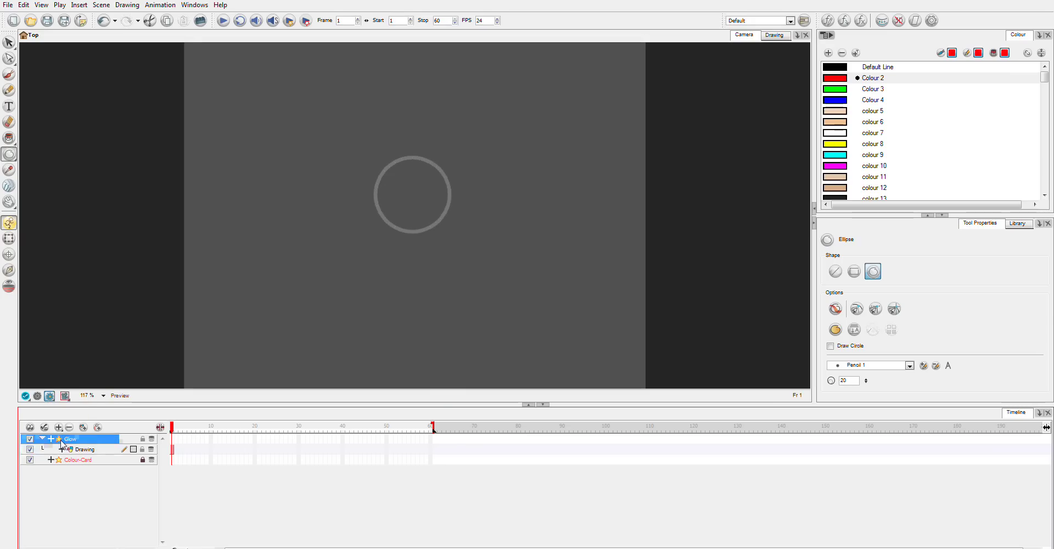
pyautogui.doubleClick(70, 438)
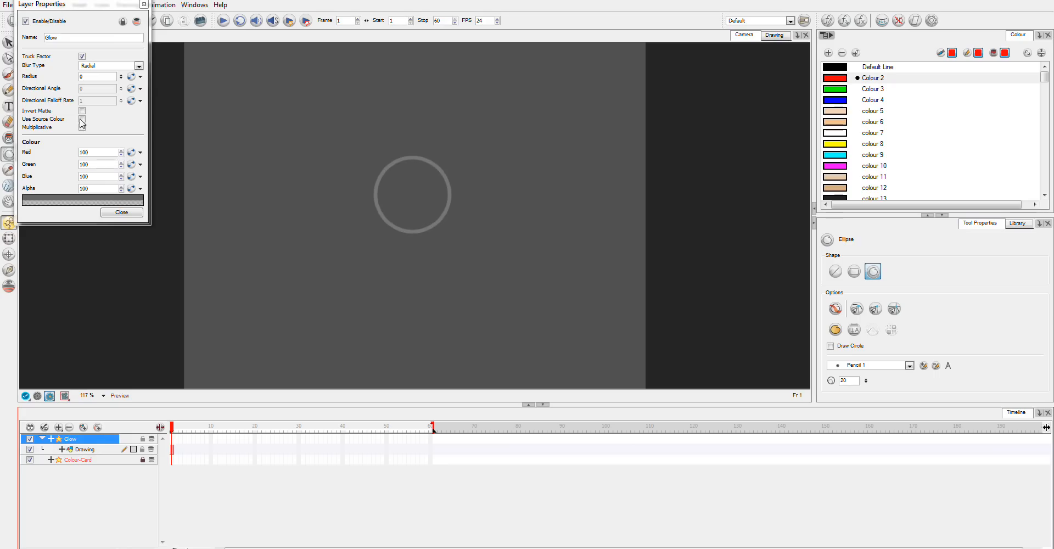
pyautogui.click(80, 120)
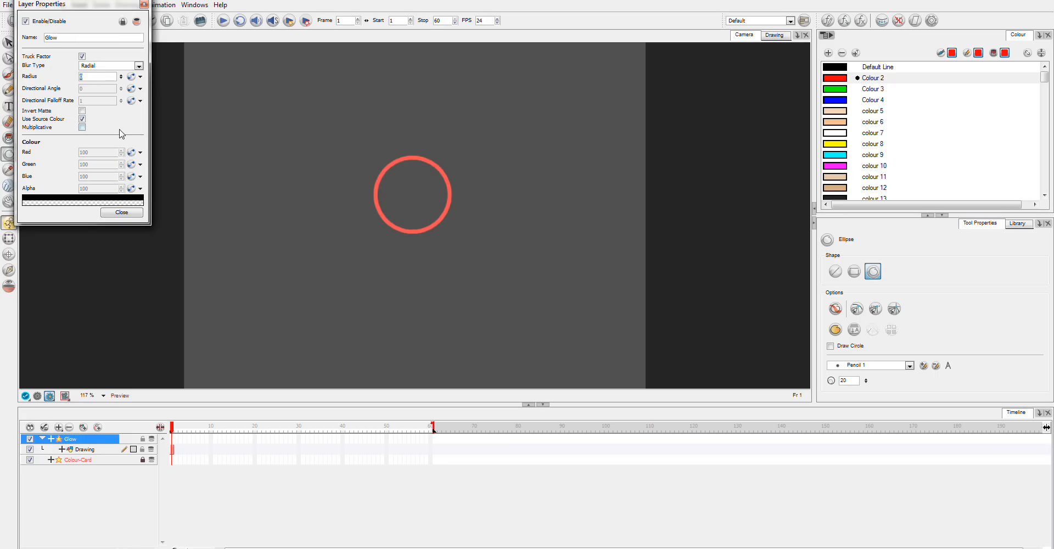
pyautogui.write('23')
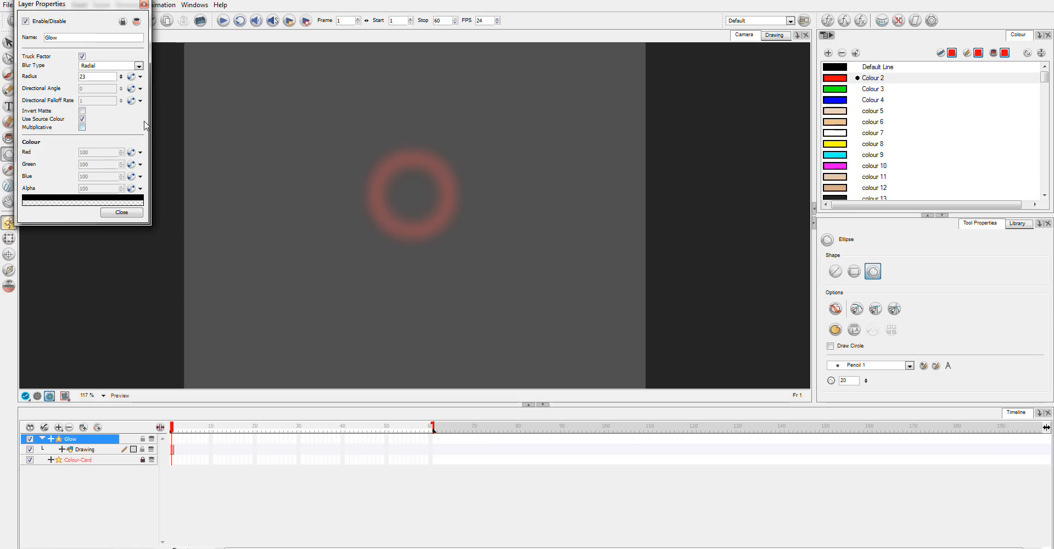
pyautogui.moveTo(122, 212)
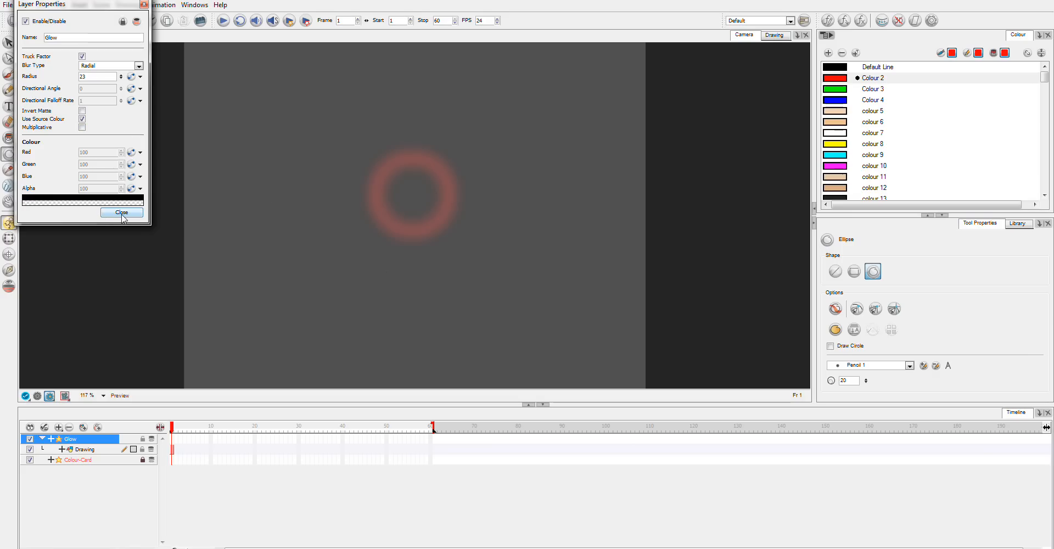
pyautogui.click(122, 213)
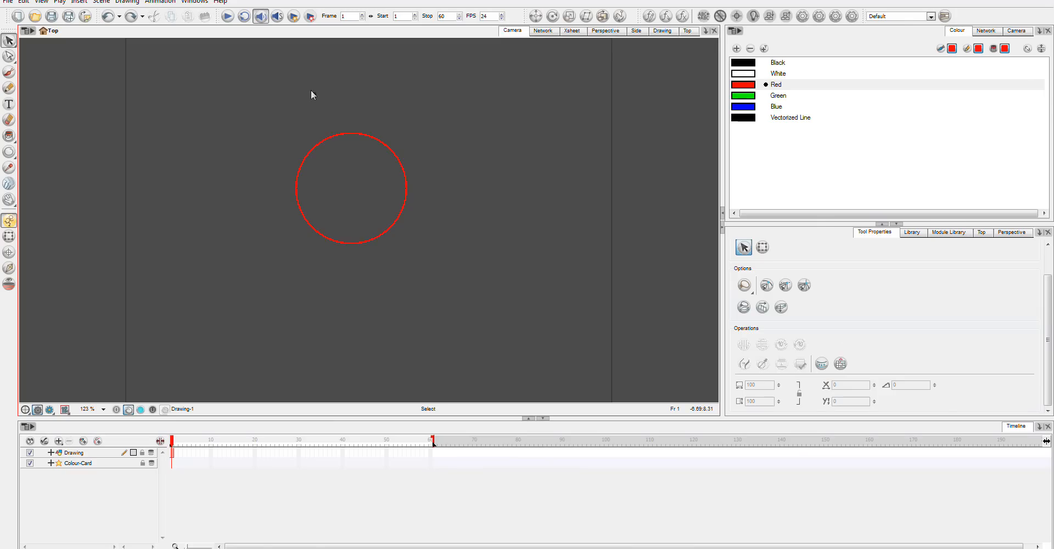
# Step: In the Network view, spread out the Drawing and Colour-Card nodes
pyautogui.click(542, 30)
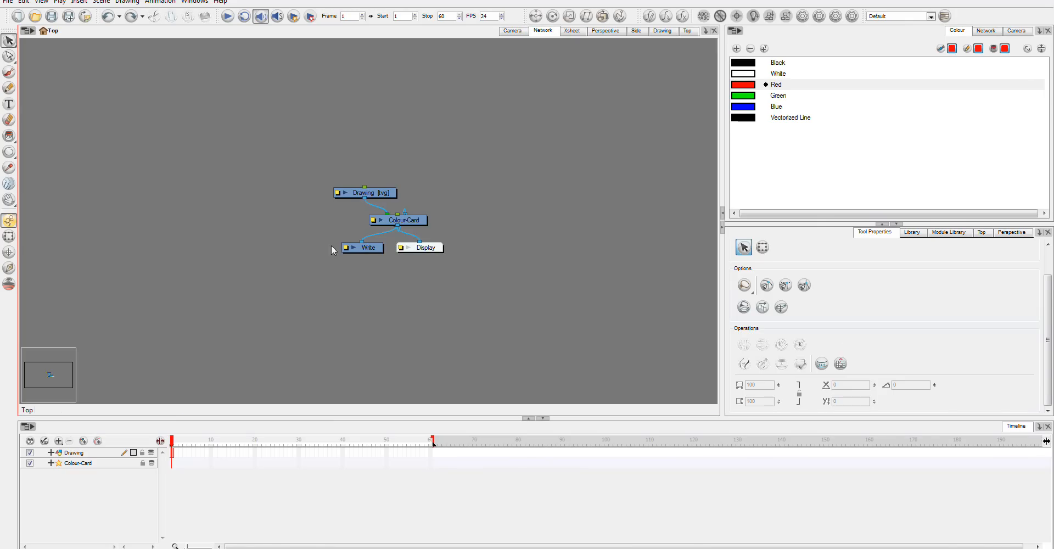
pyautogui.moveTo(365, 192); pyautogui.dragTo(314, 150)
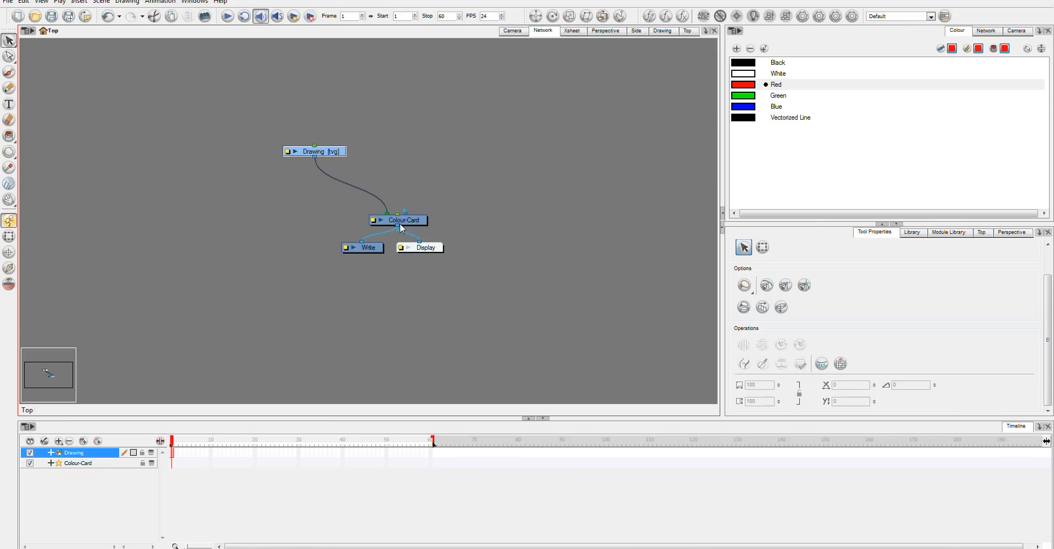
pyautogui.moveTo(398, 220); pyautogui.dragTo(427, 167)
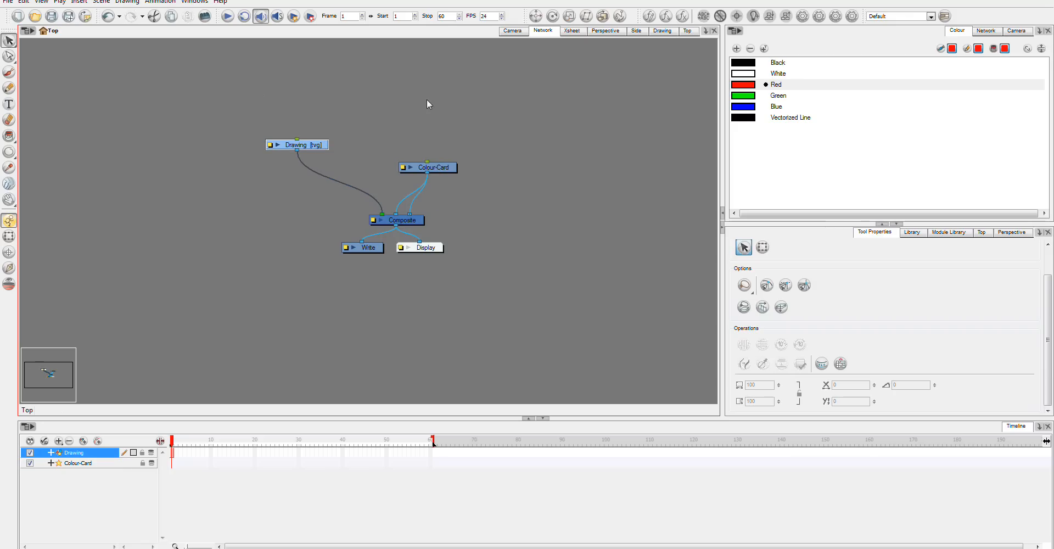
# Step: Drag a Glow module from the module library into the node network
pyautogui.click(948, 233)
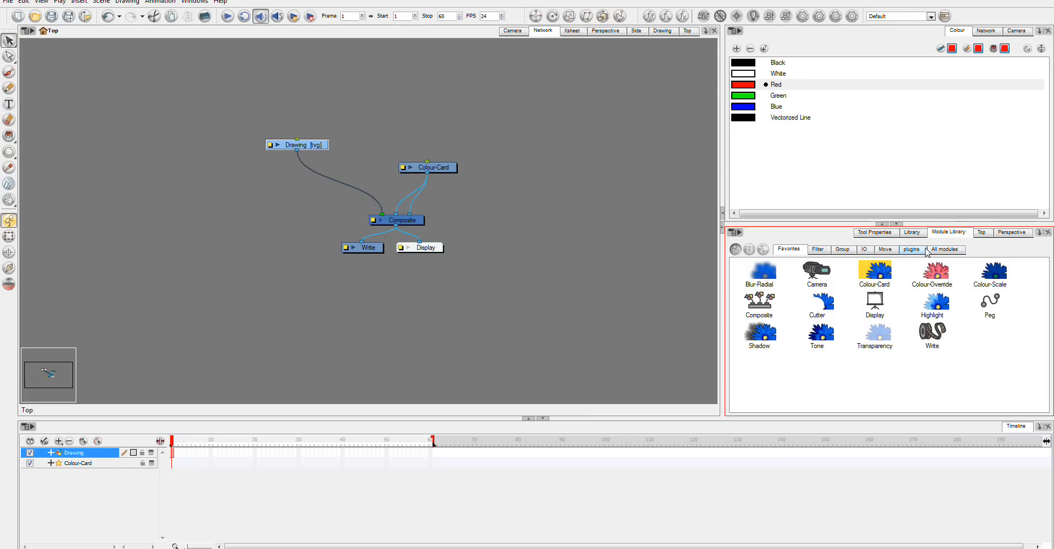
pyautogui.click(944, 249)
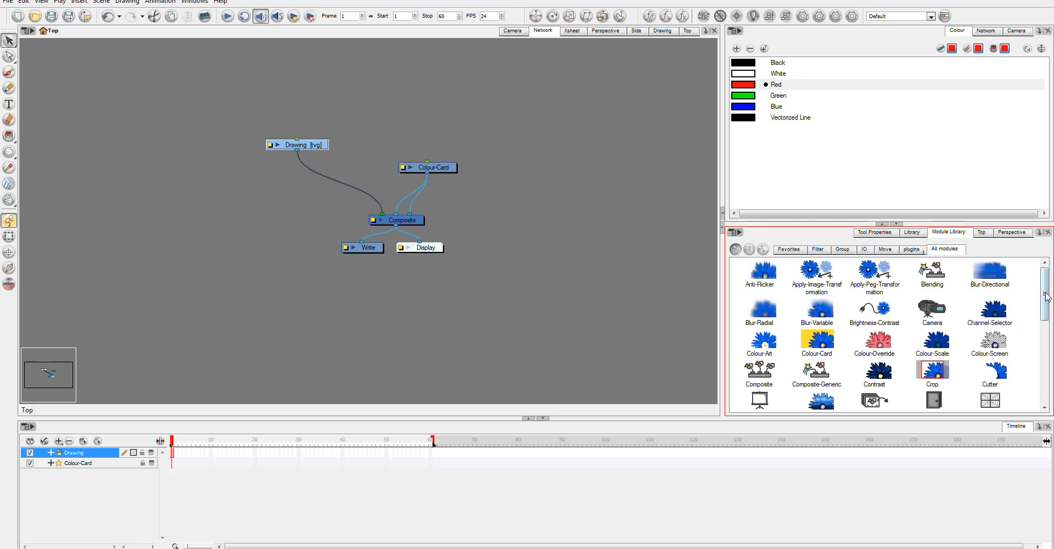
pyautogui.scroll(-3)
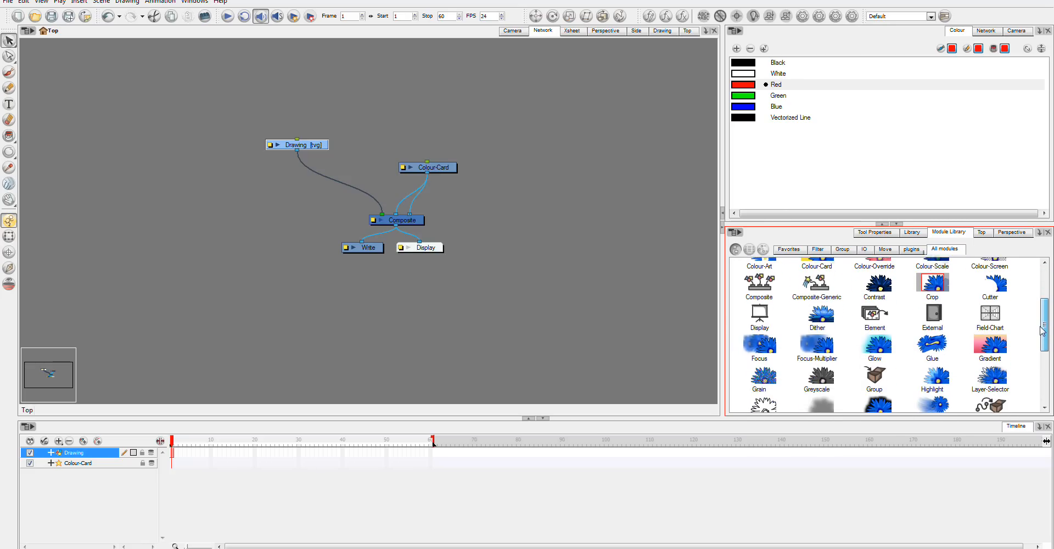
pyautogui.scroll(-3)
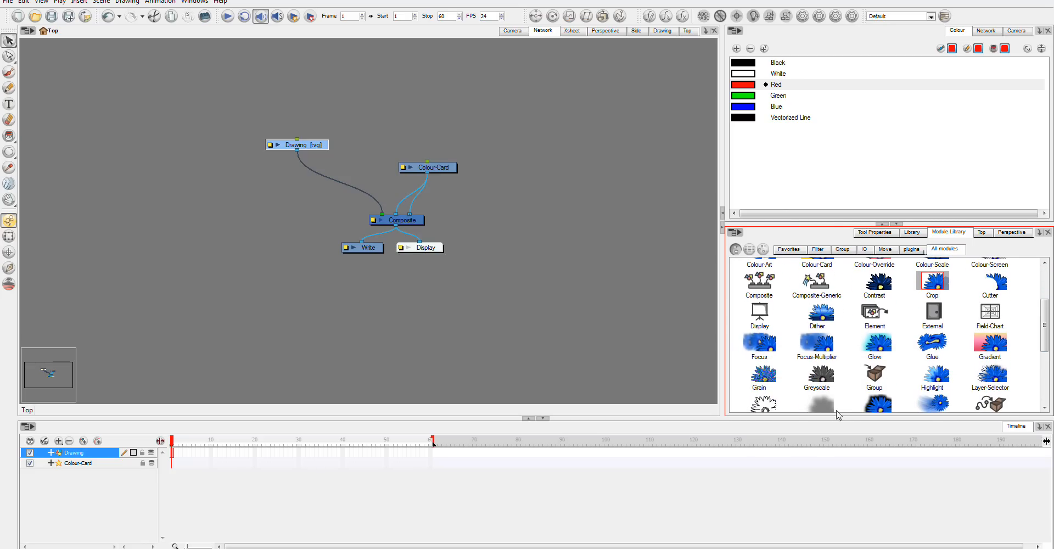
pyautogui.moveTo(875, 342); pyautogui.dragTo(578, 224)
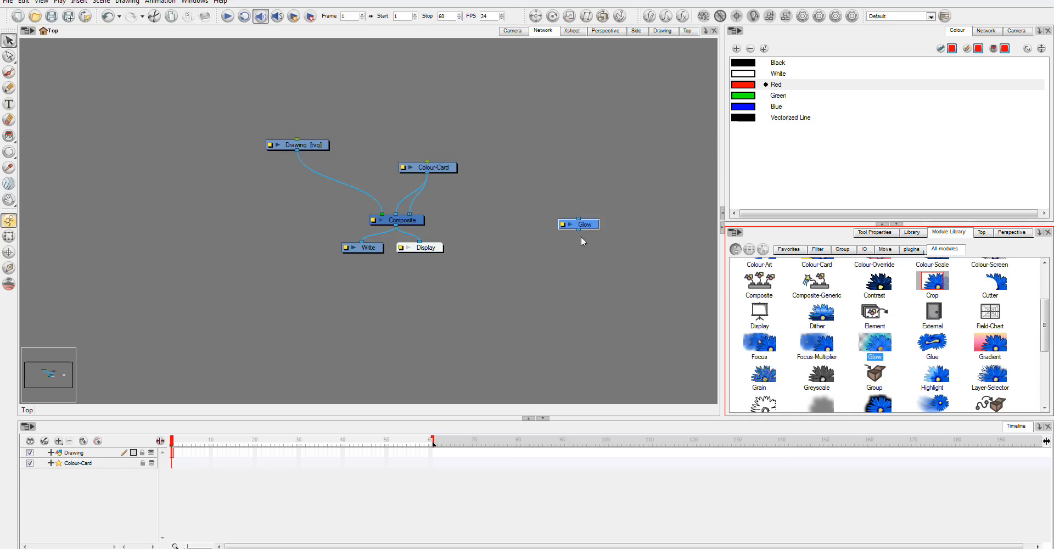
pyautogui.moveTo(578, 224); pyautogui.dragTo(292, 192)
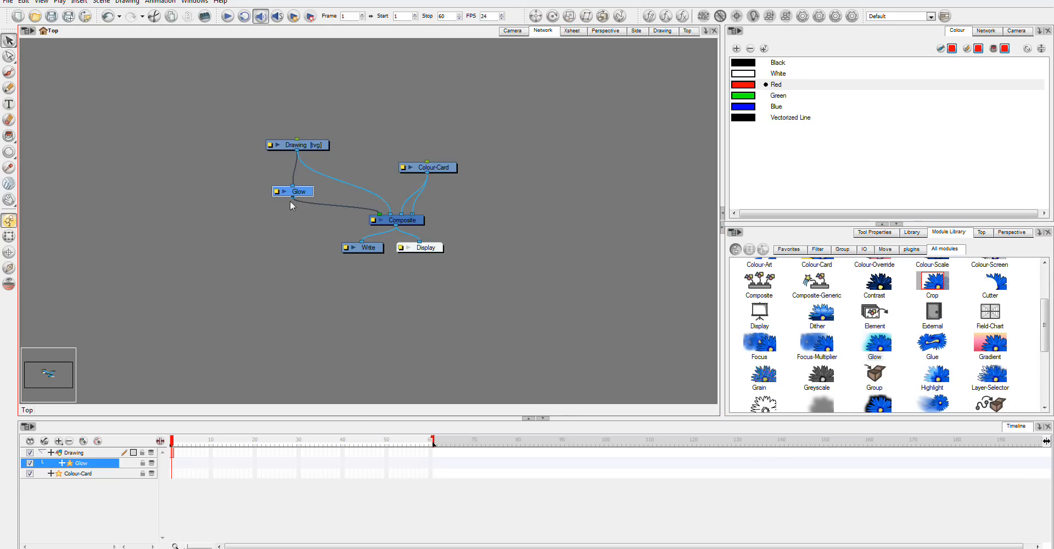
pyautogui.moveTo(280, 189)
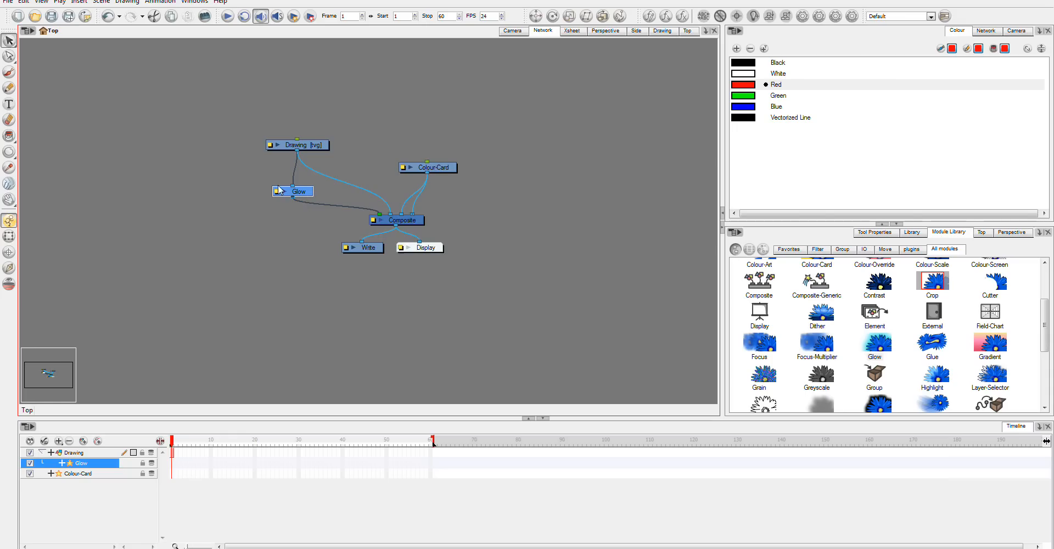
pyautogui.moveTo(300, 150)
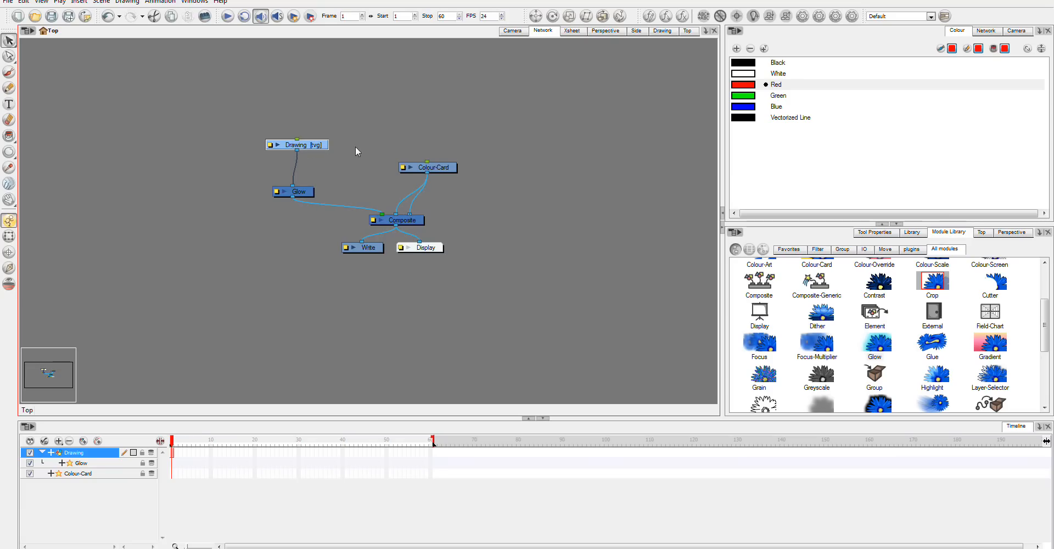
pyautogui.moveTo(341, 214)
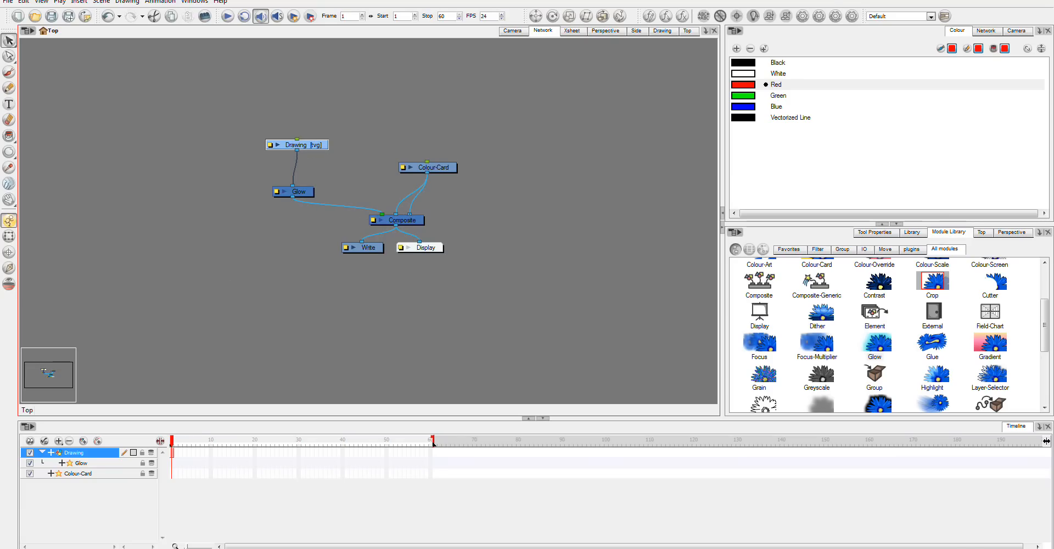
# Step: Uncheck Use Source Colour for the Glow and open its colour picker
pyautogui.click(773, 35)
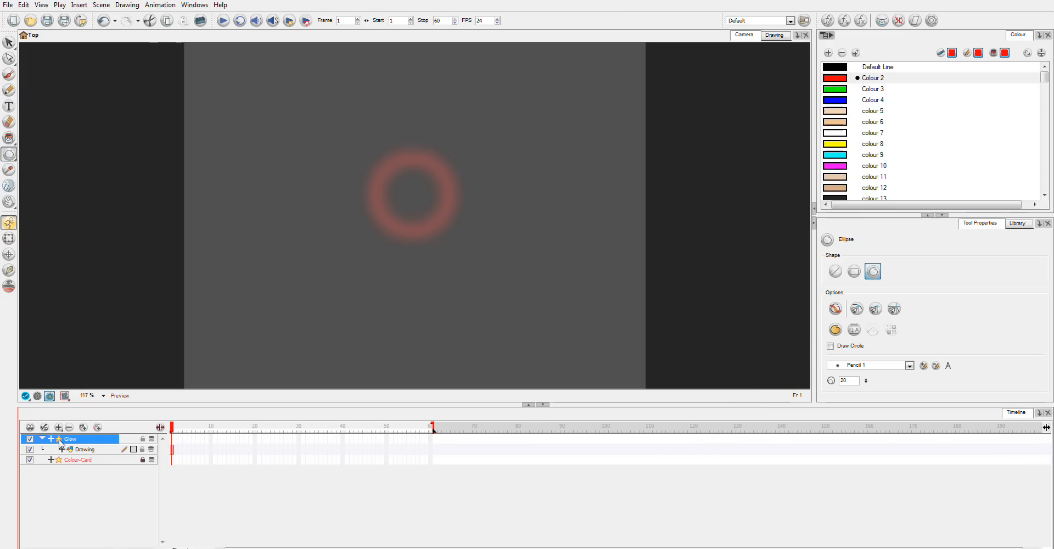
pyautogui.doubleClick(70, 438)
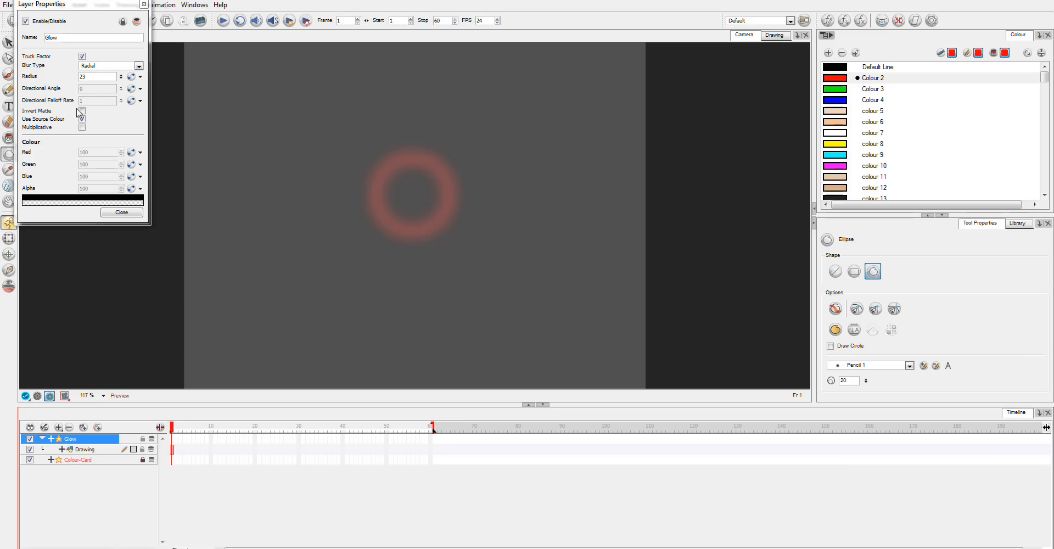
pyautogui.click(81, 119)
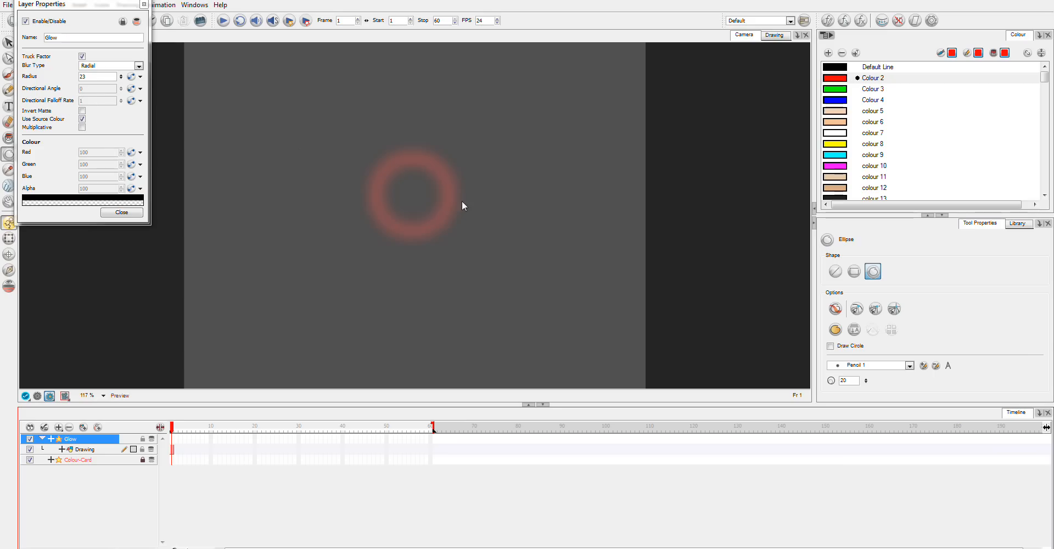
pyautogui.moveTo(200, 147)
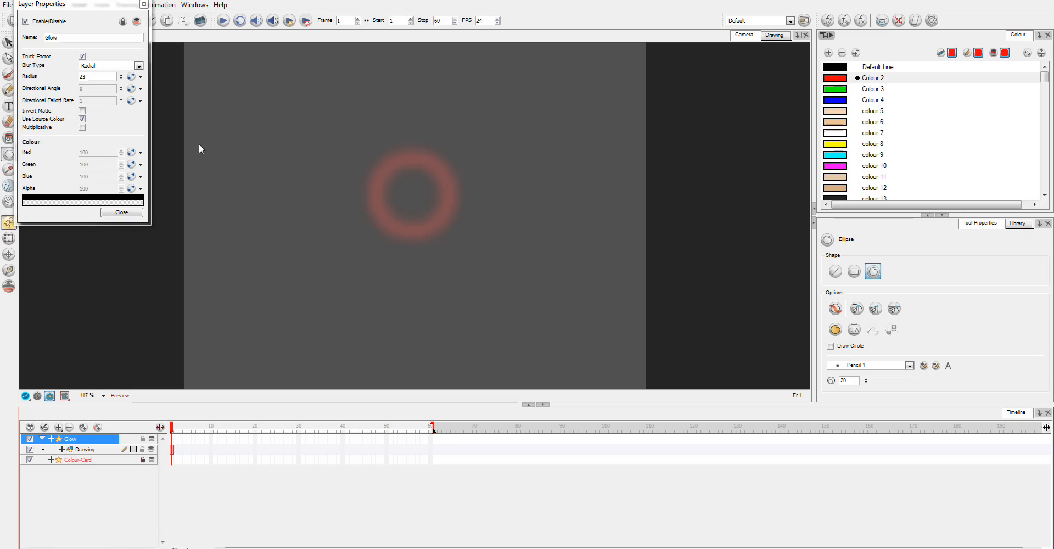
pyautogui.click(80, 119)
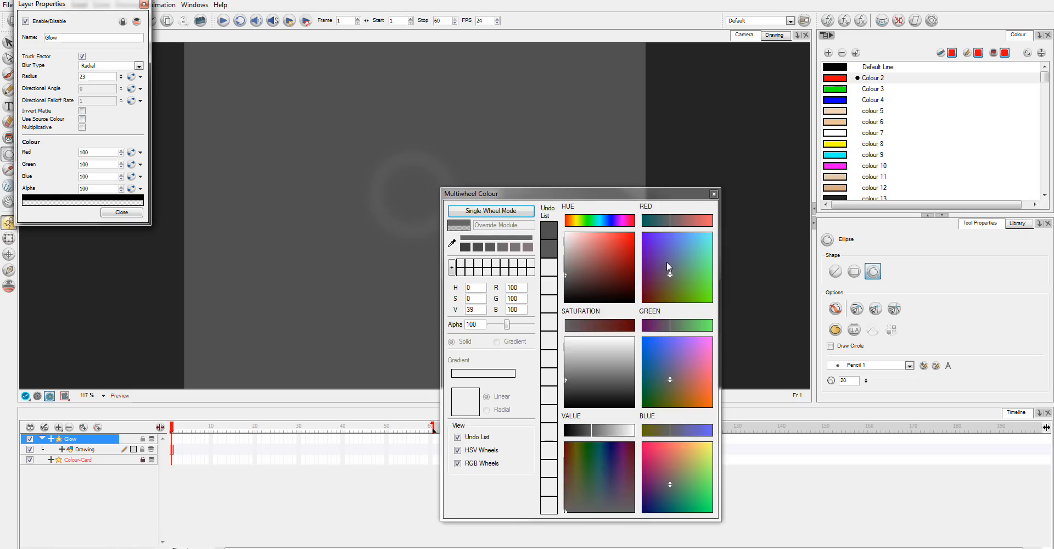
# Step: Pick bright green as the glow colour and set the radius to 11
pyautogui.click(666, 236)
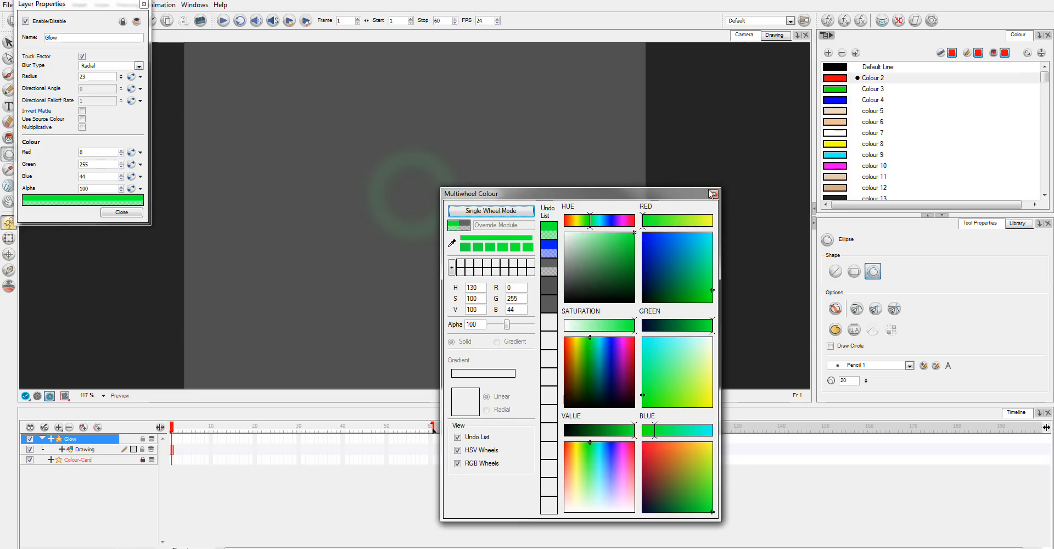
pyautogui.click(712, 194)
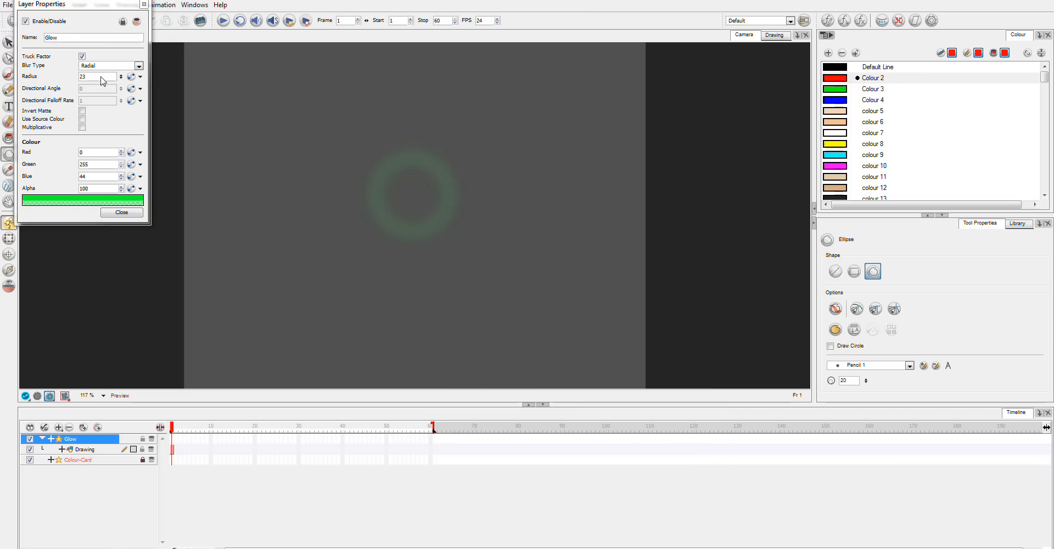
pyautogui.write('11.')
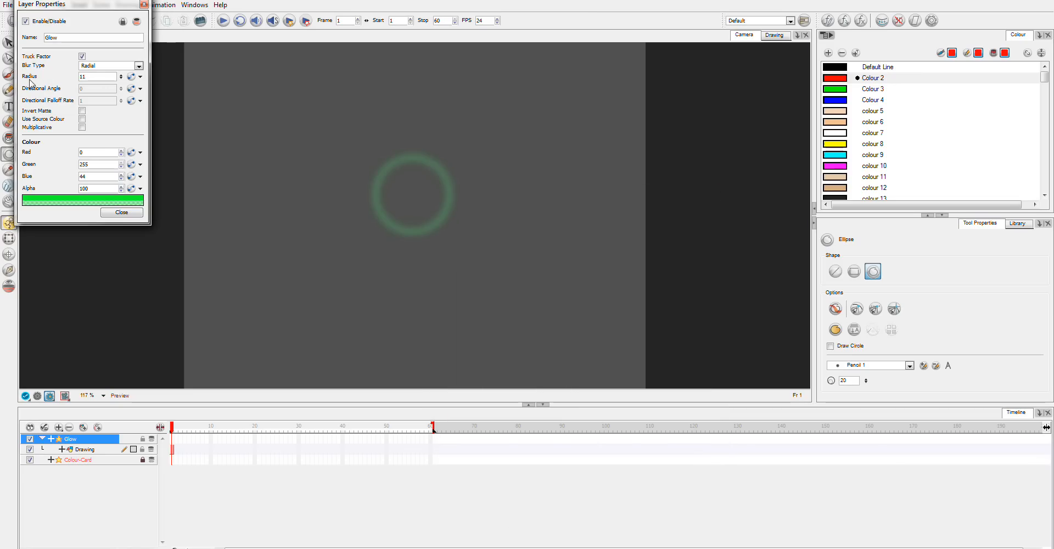
pyautogui.moveTo(586, 134)
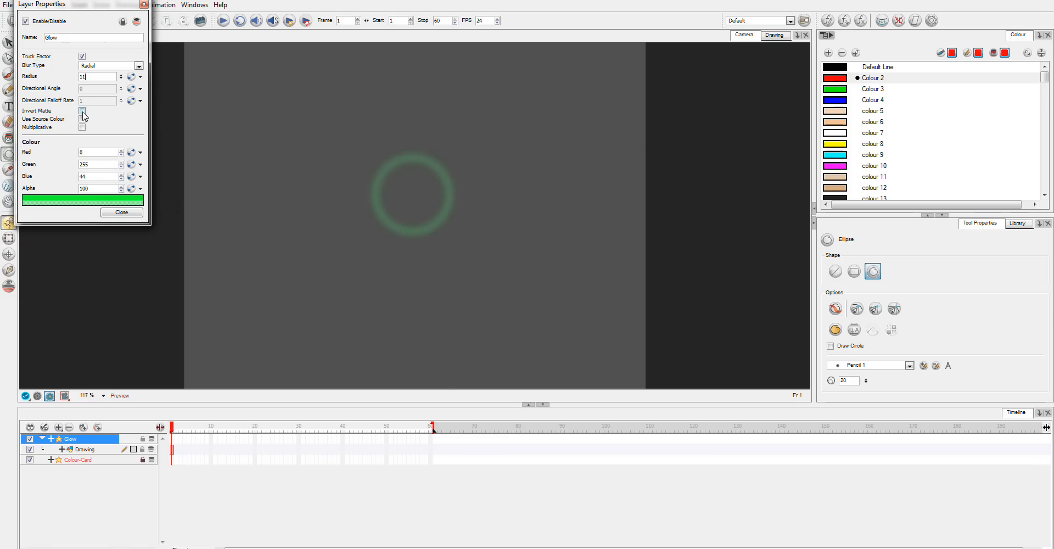
# Step: Re-check Use Source Colour and leave Invert Matte off after trying it
pyautogui.click(81, 111)
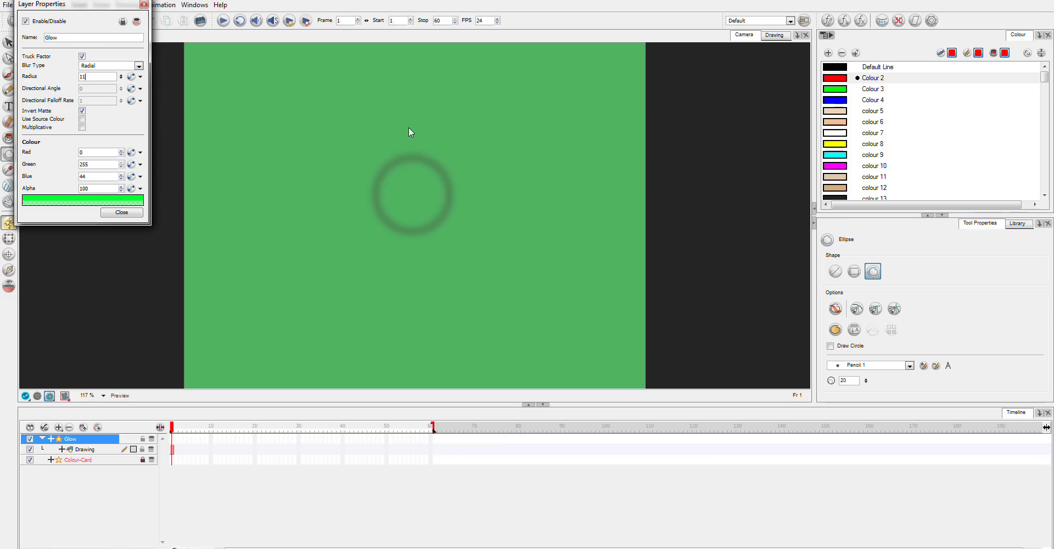
pyautogui.moveTo(563, 228)
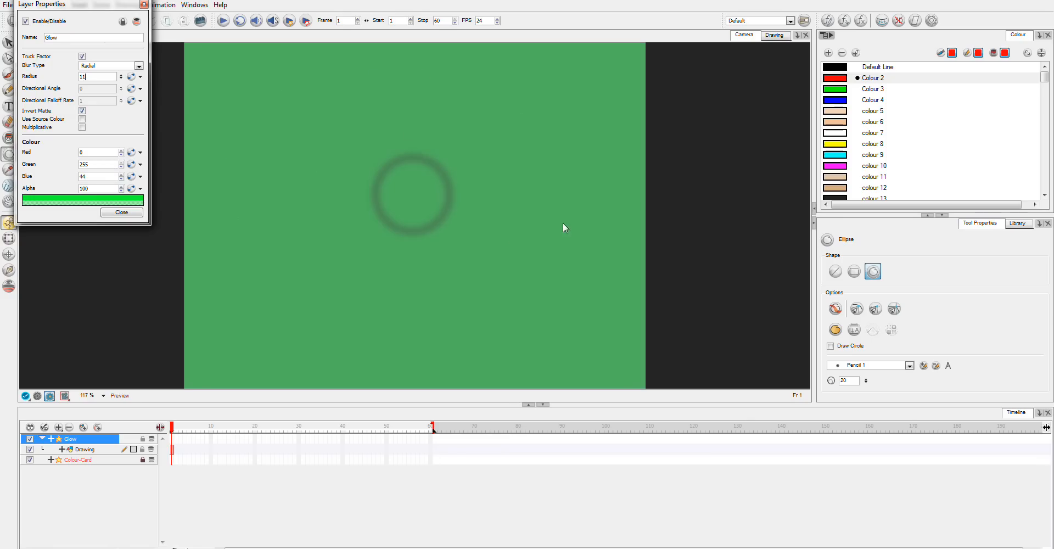
pyautogui.moveTo(236, 143)
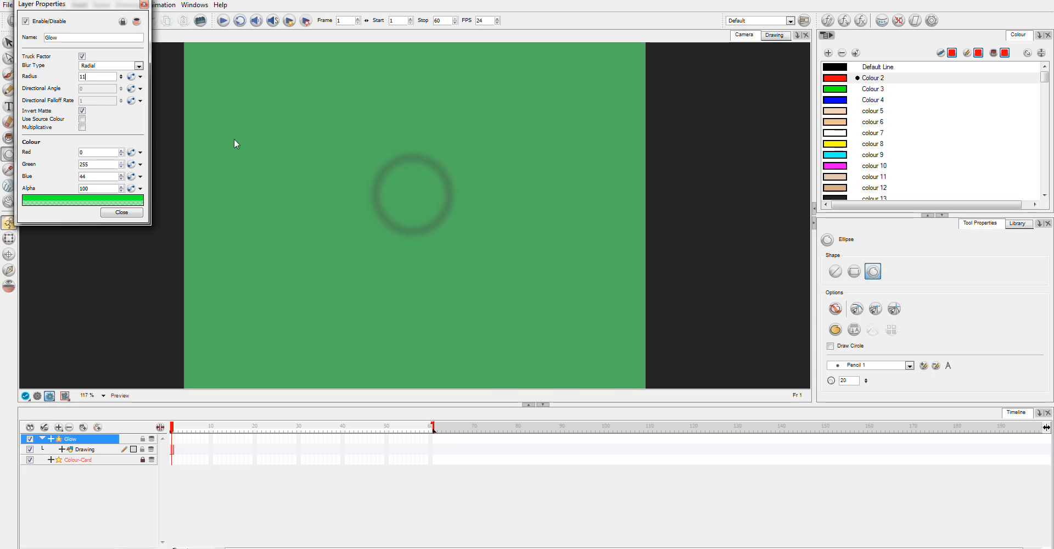
pyautogui.moveTo(450, 222)
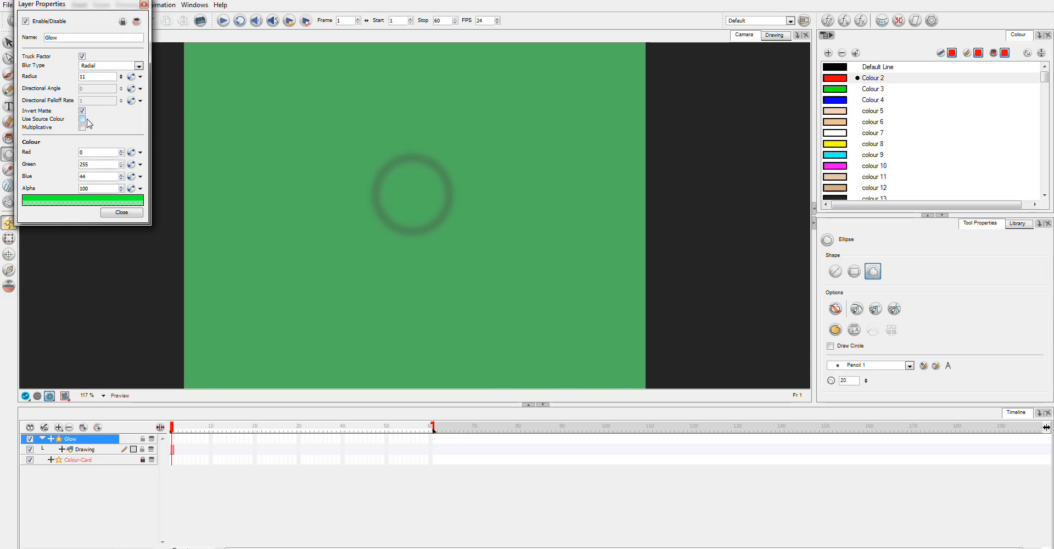
pyautogui.click(82, 119)
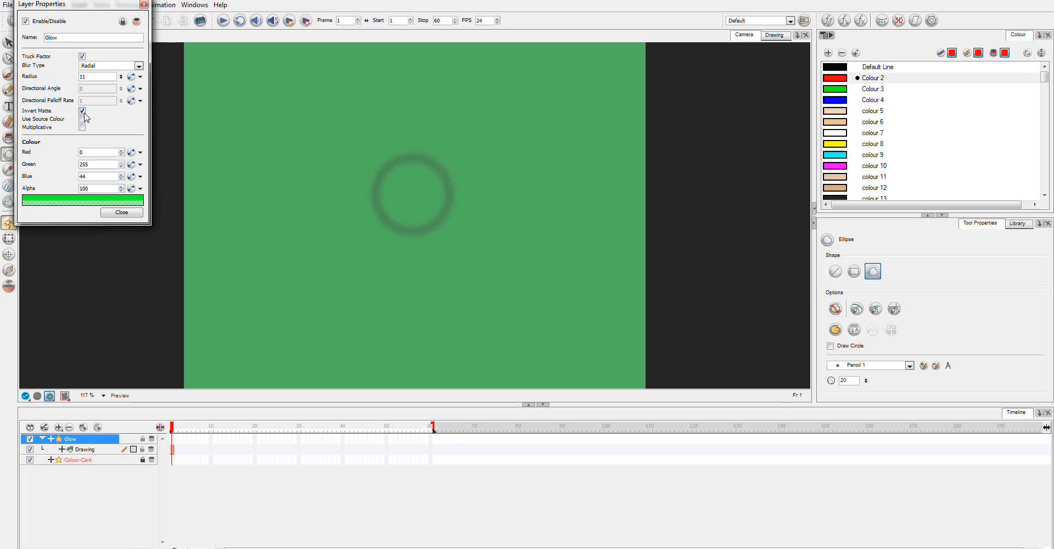
pyautogui.click(83, 119)
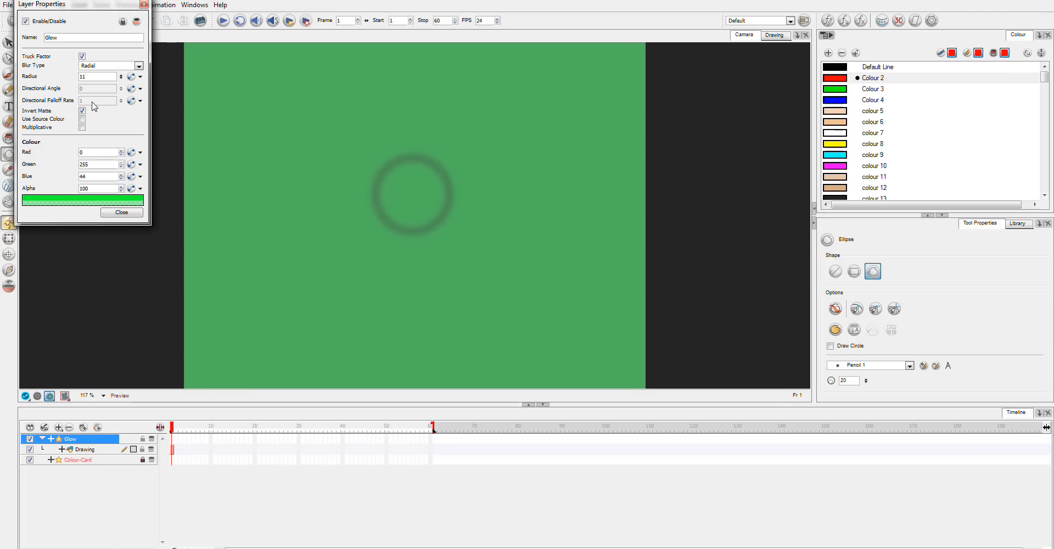
pyautogui.click(81, 119)
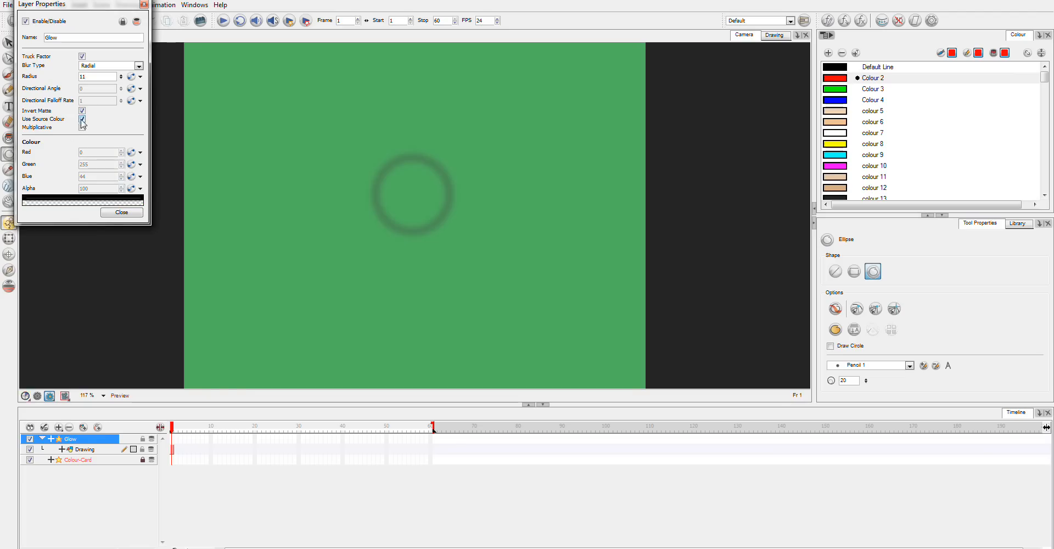
pyautogui.click(82, 127)
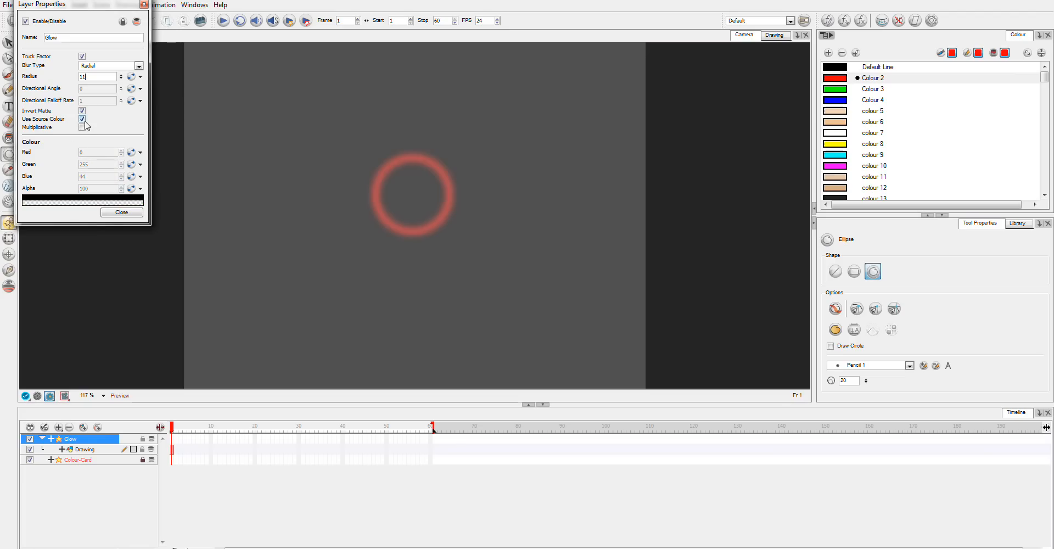
pyautogui.click(82, 110)
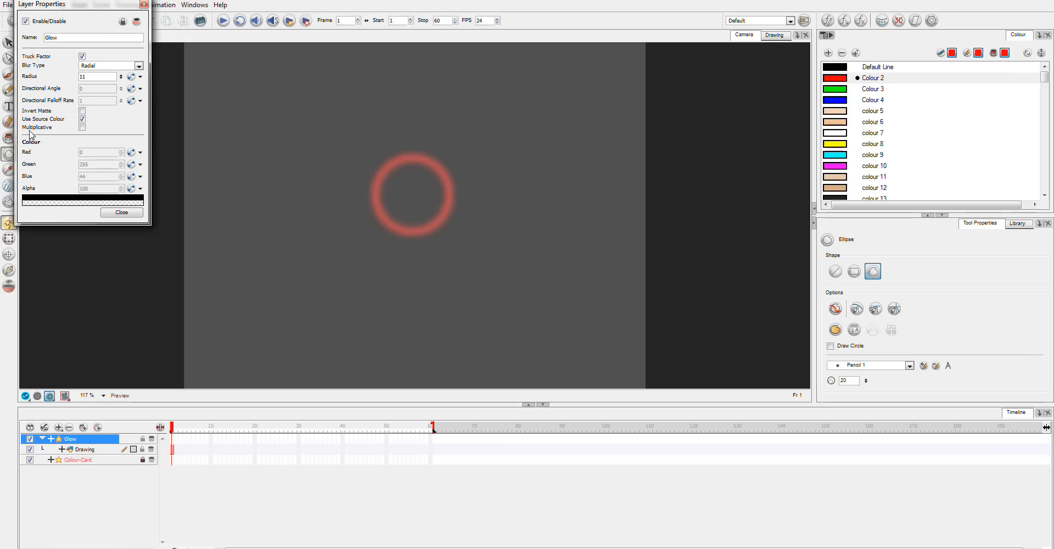
pyautogui.moveTo(86, 144)
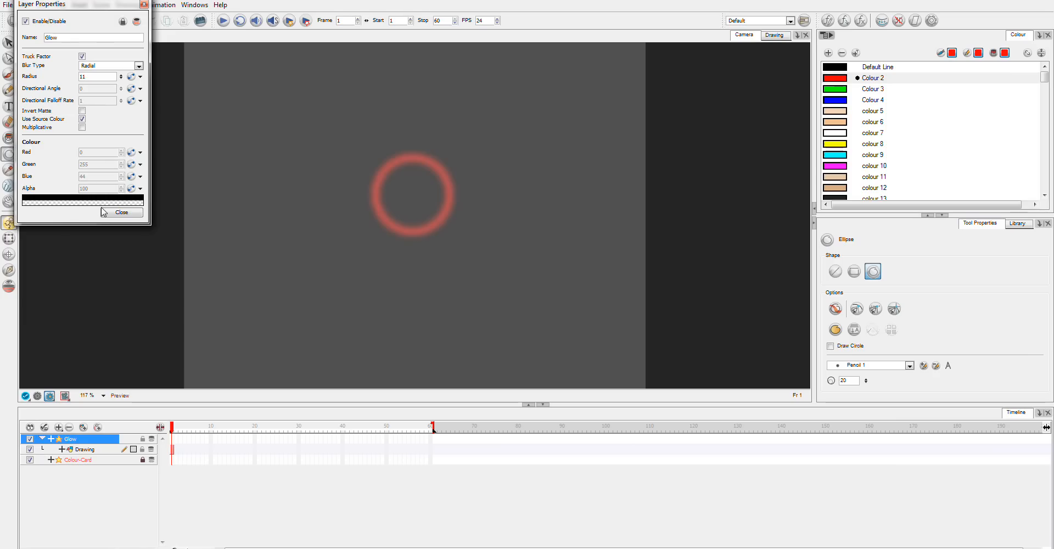
# Step: Close the Glow properties and set the Colour-Card colour to white
pyautogui.click(122, 213)
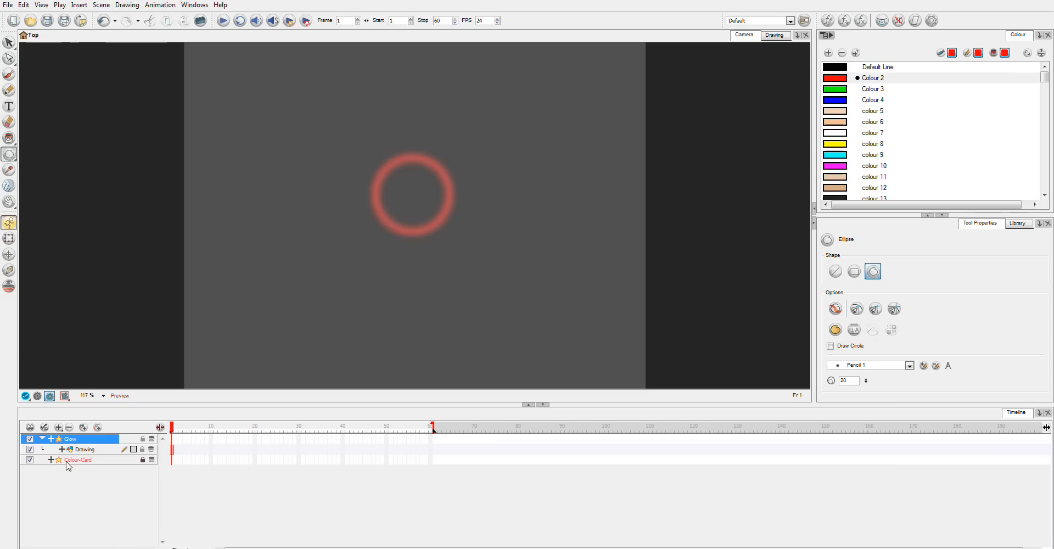
pyautogui.click(77, 460)
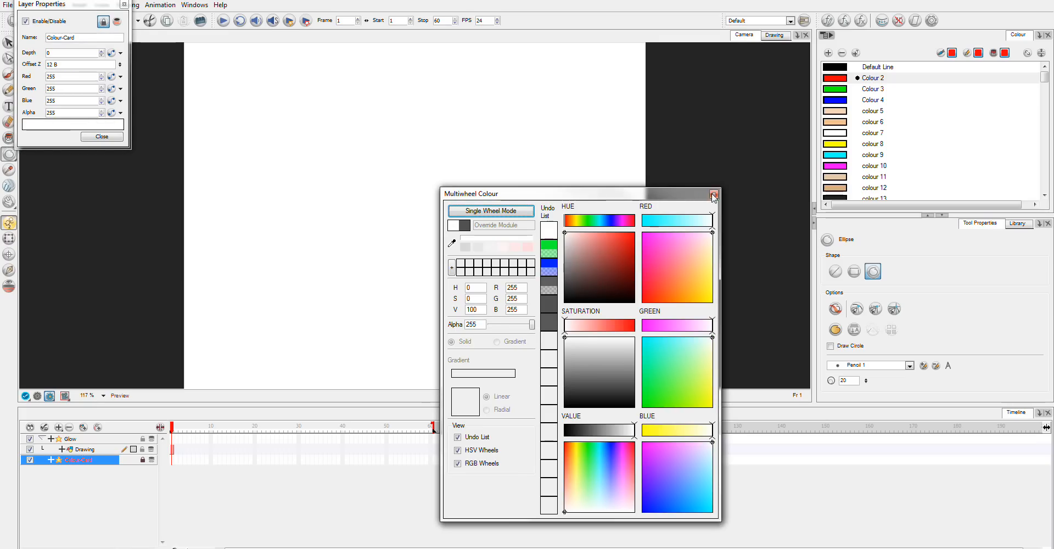
pyautogui.click(713, 195)
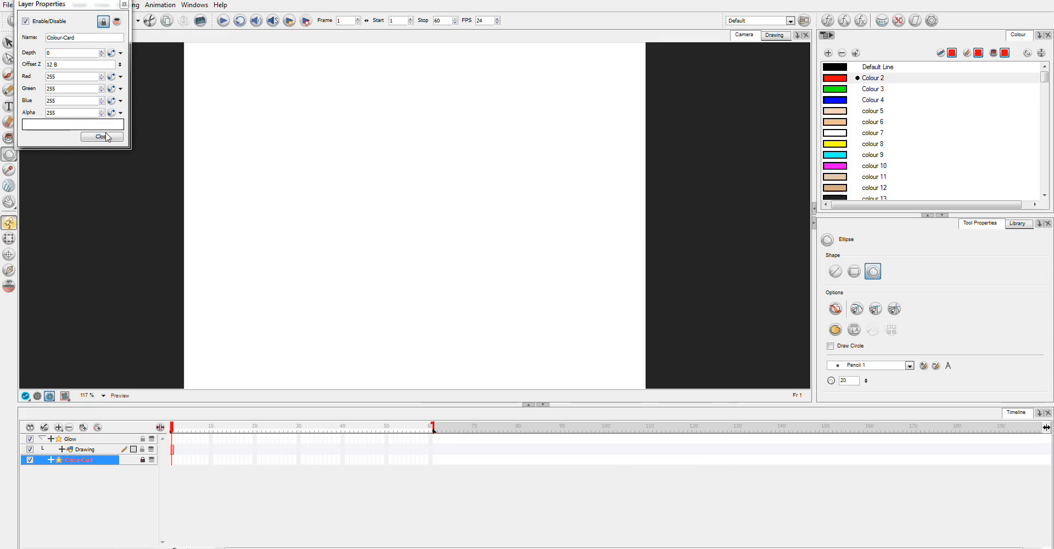
pyautogui.click(101, 136)
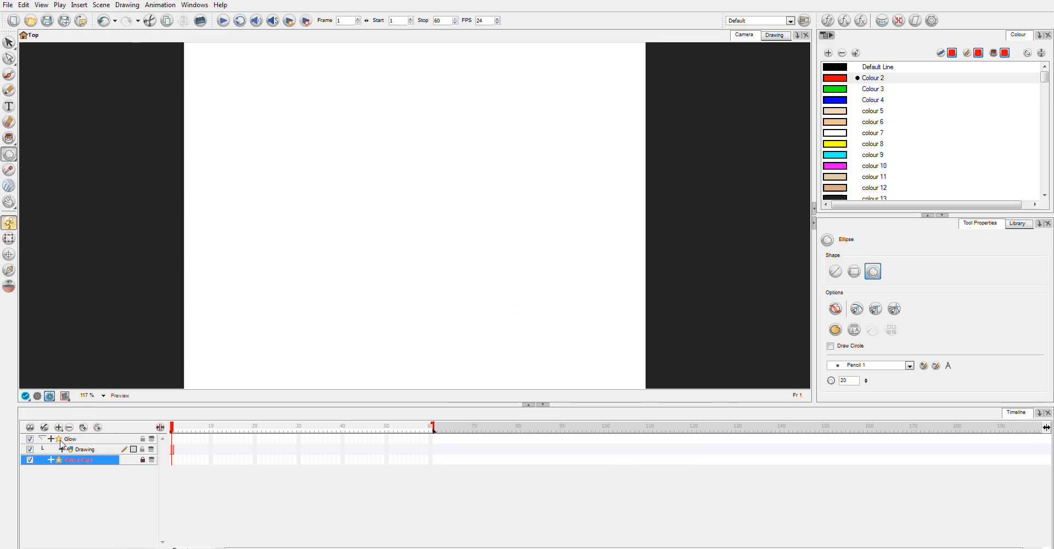
# Step: Toggle Multiplicative blending on and off in the Glow properties, then close
pyautogui.doubleClick(70, 438)
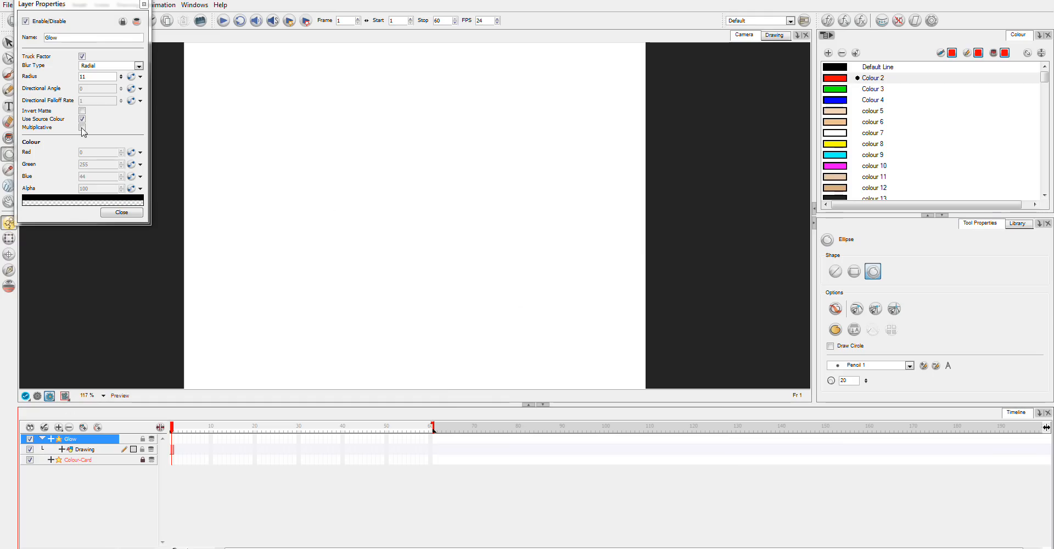
pyautogui.click(81, 128)
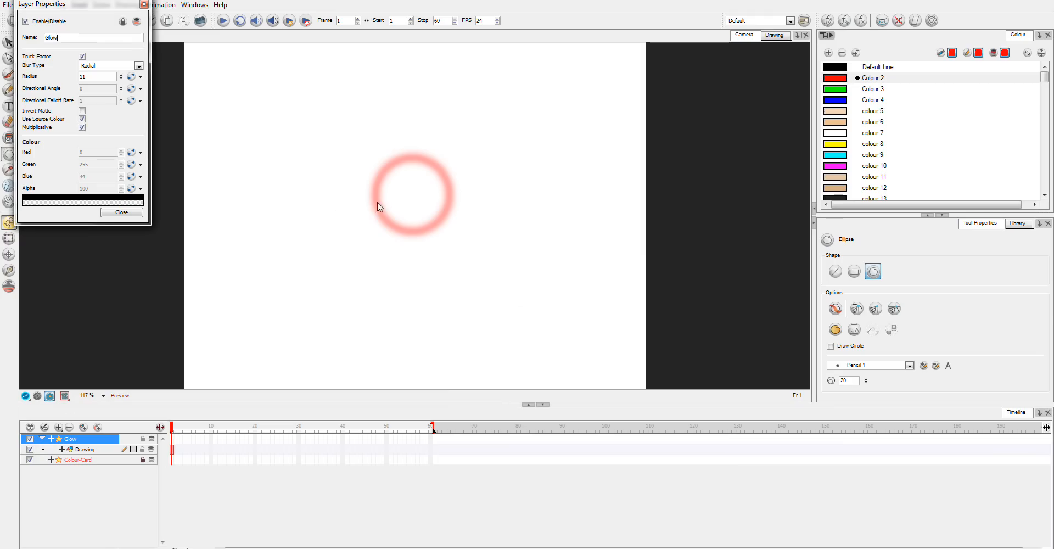
pyautogui.moveTo(87, 138)
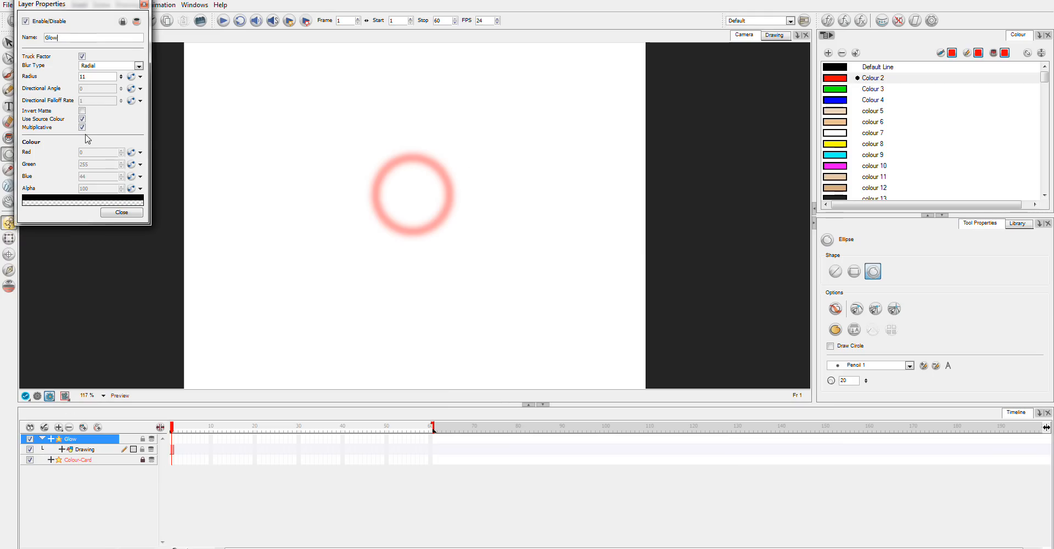
pyautogui.click(82, 128)
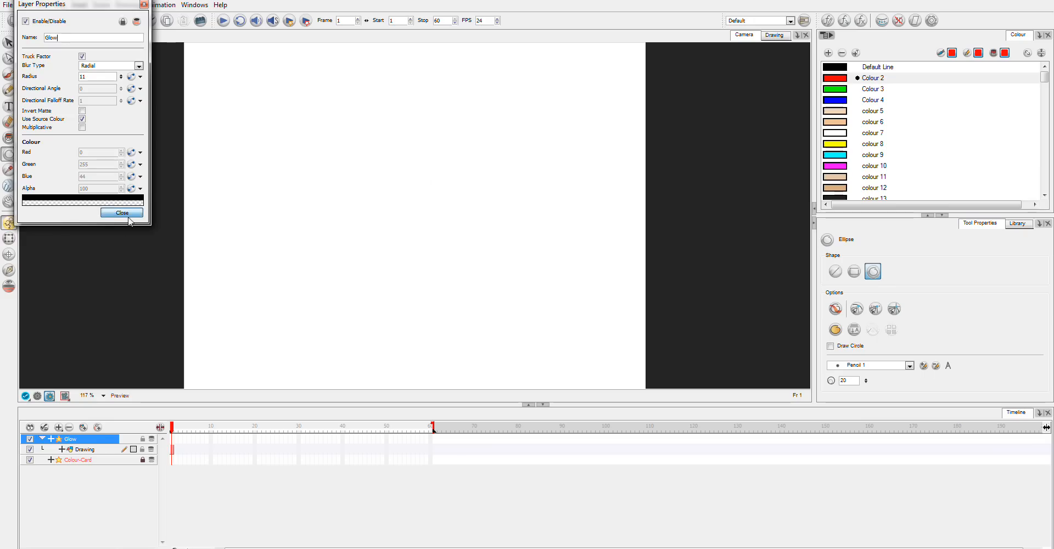
pyautogui.click(121, 213)
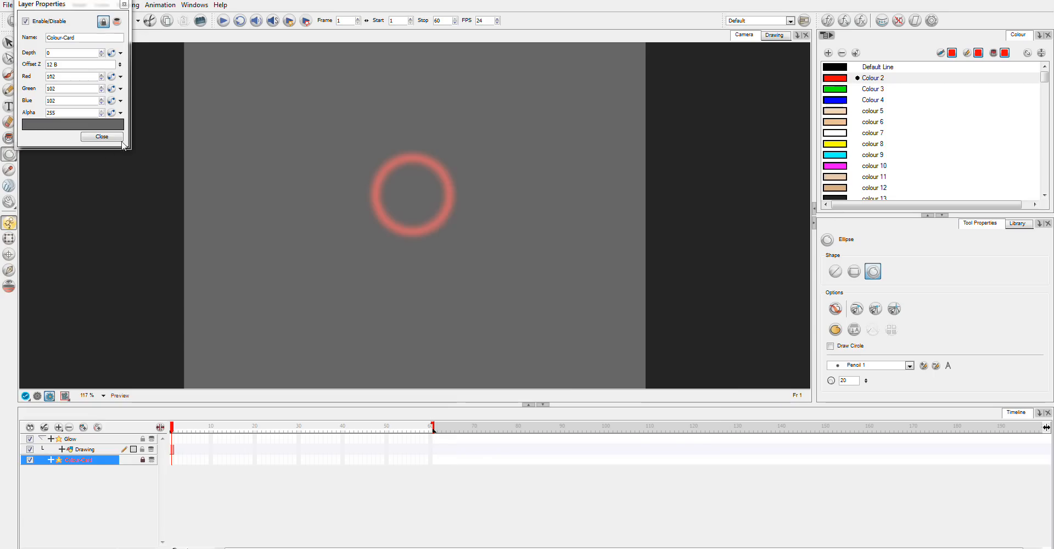
# Step: Make the glow a green (0/255/44) directional blur with Radius 45
pyautogui.click(70, 438)
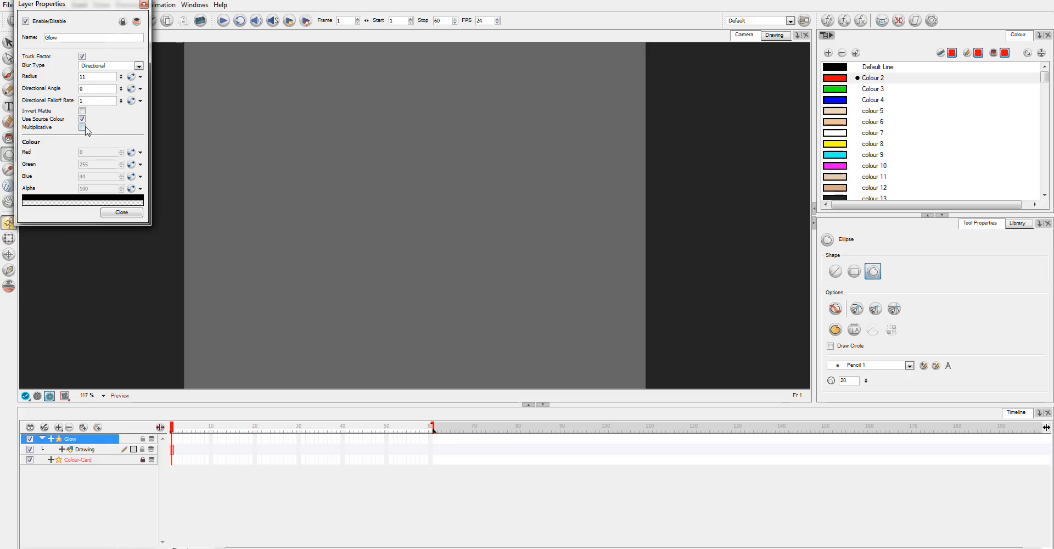
pyautogui.click(81, 128)
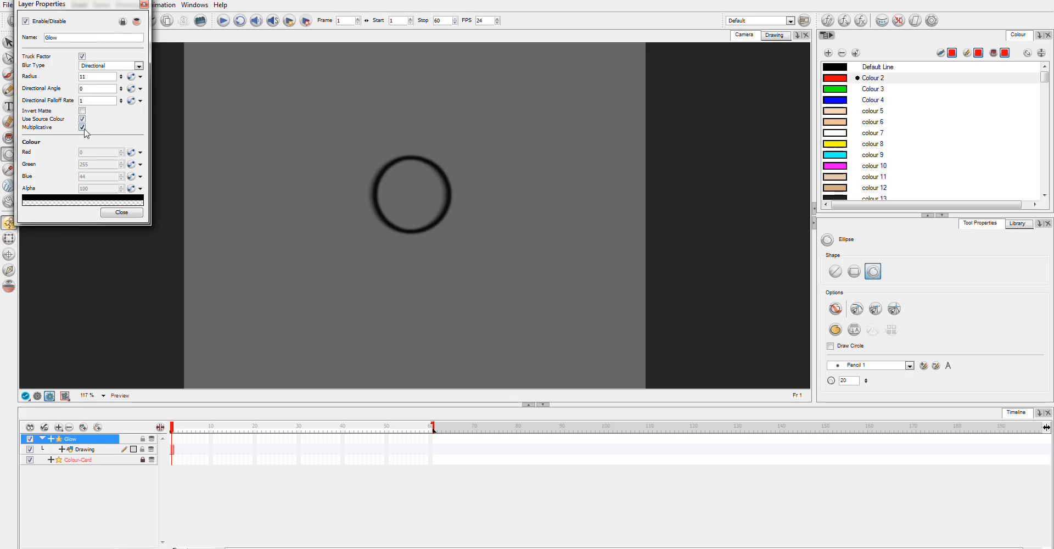
pyautogui.click(83, 128)
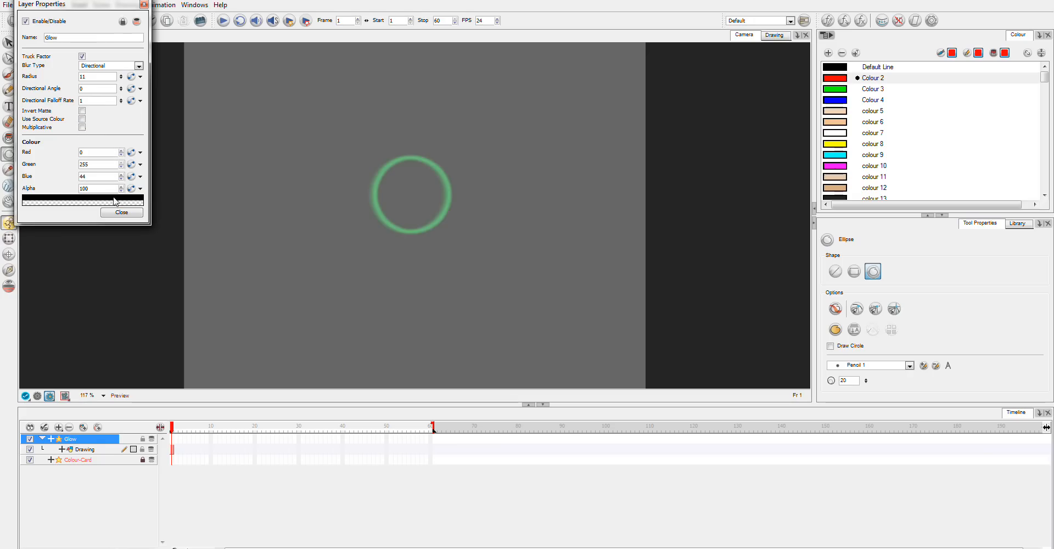
pyautogui.moveTo(51, 124)
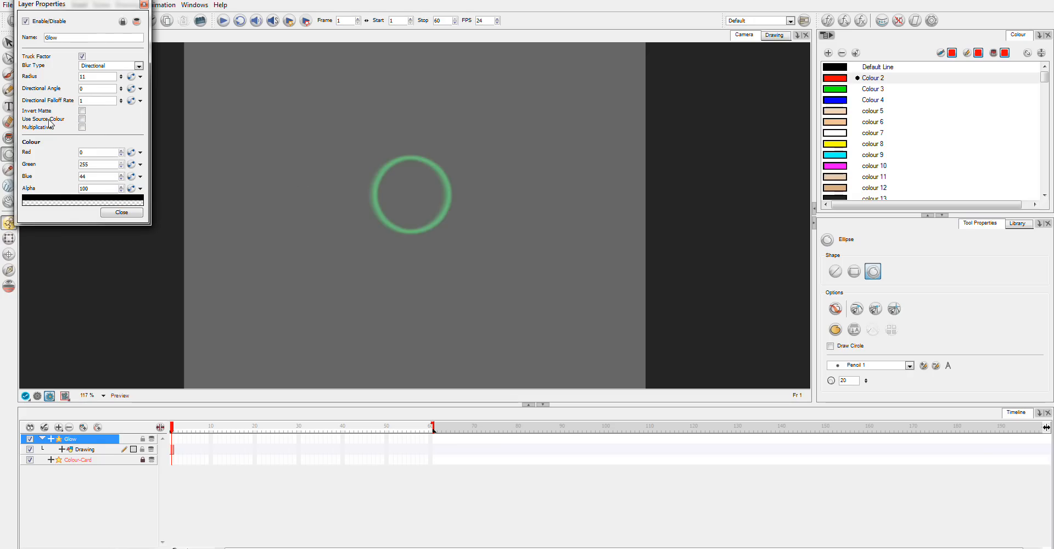
pyautogui.click(92, 37)
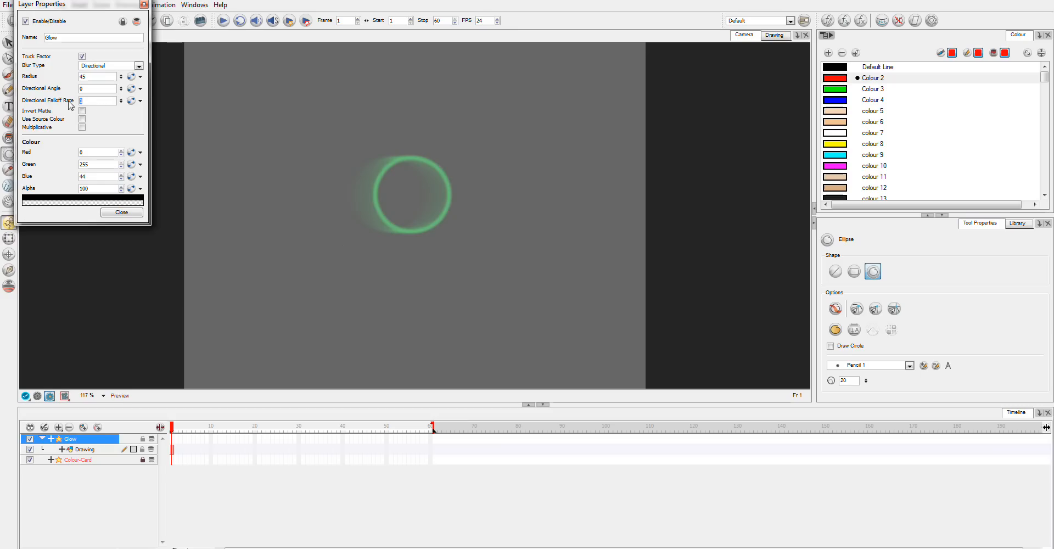
pyautogui.moveTo(405, 160)
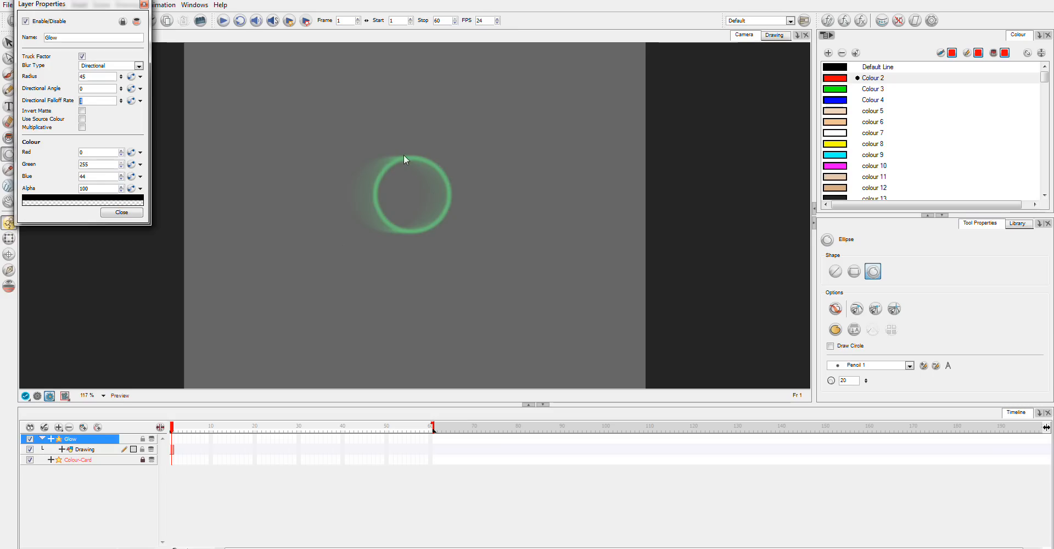
pyautogui.moveTo(382, 163)
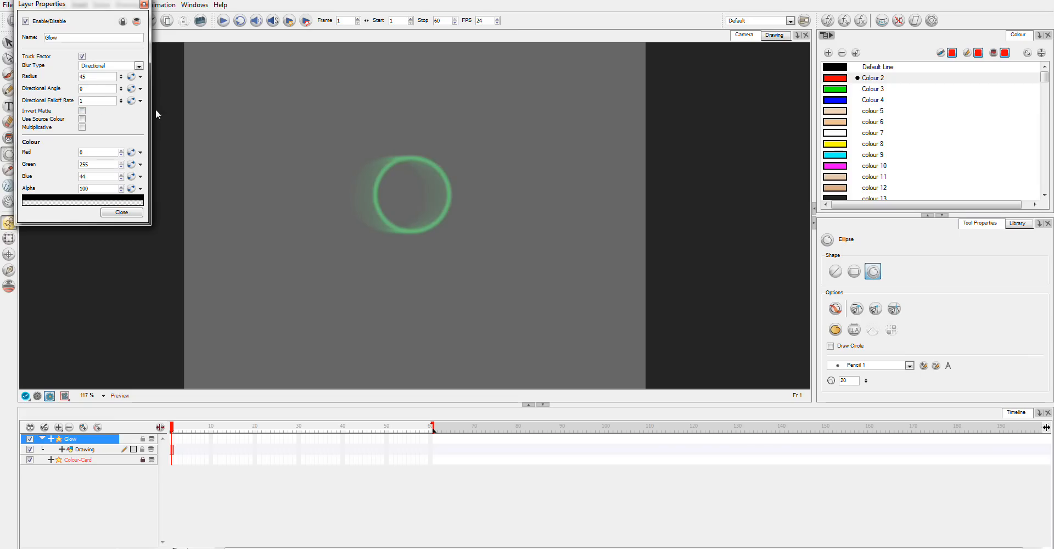
pyautogui.click(121, 212)
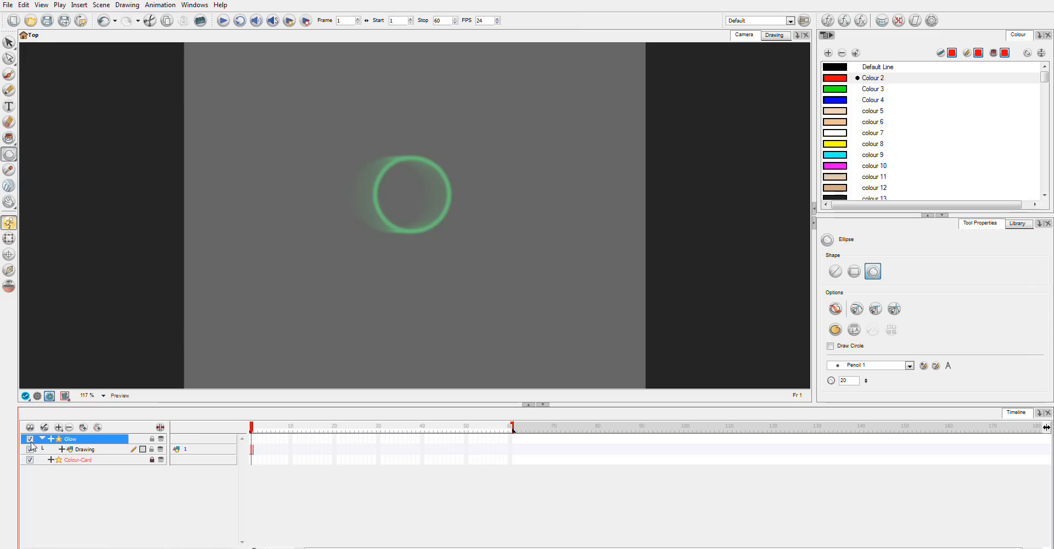
# Step: Expand the Glow layer and set the Radius to 220 at frame 13
pyautogui.click(41, 438)
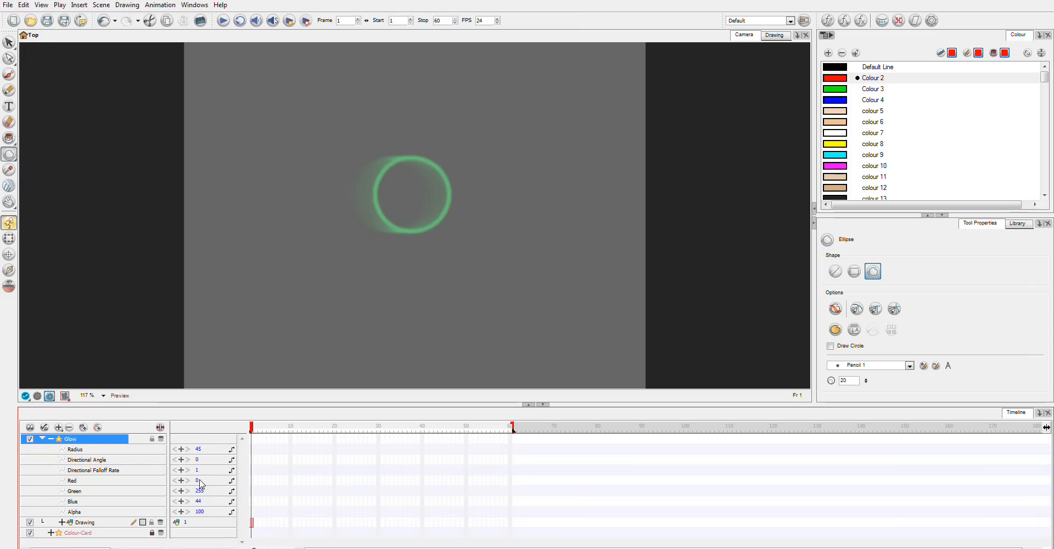
pyautogui.click(74, 449)
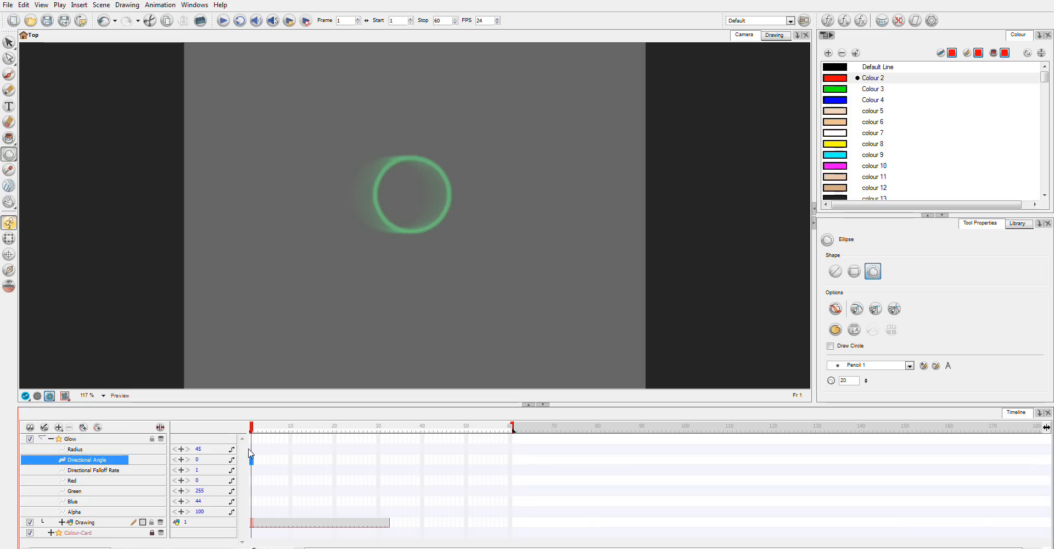
pyautogui.click(72, 449)
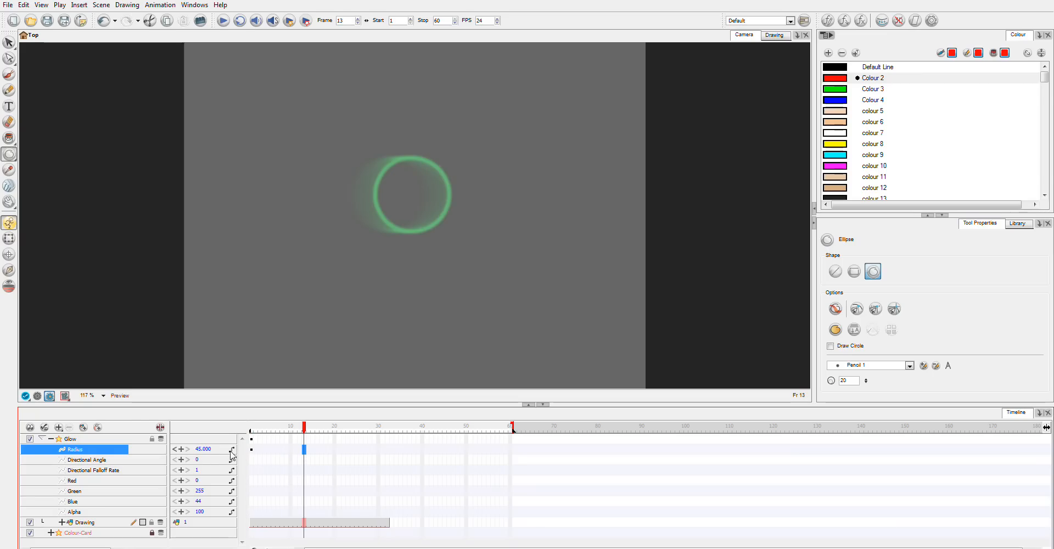
pyautogui.tripleClick(204, 449)
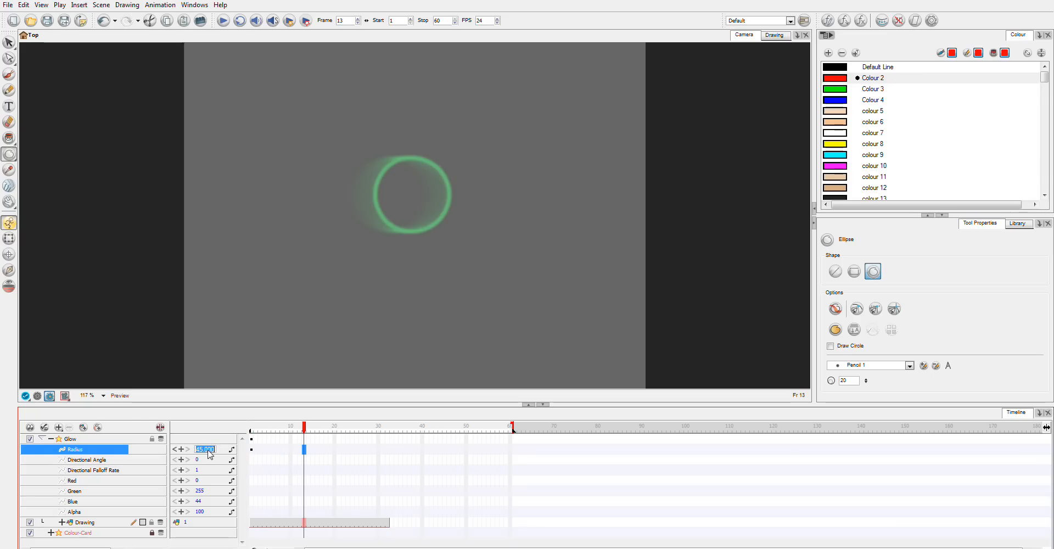
pyautogui.write('220')
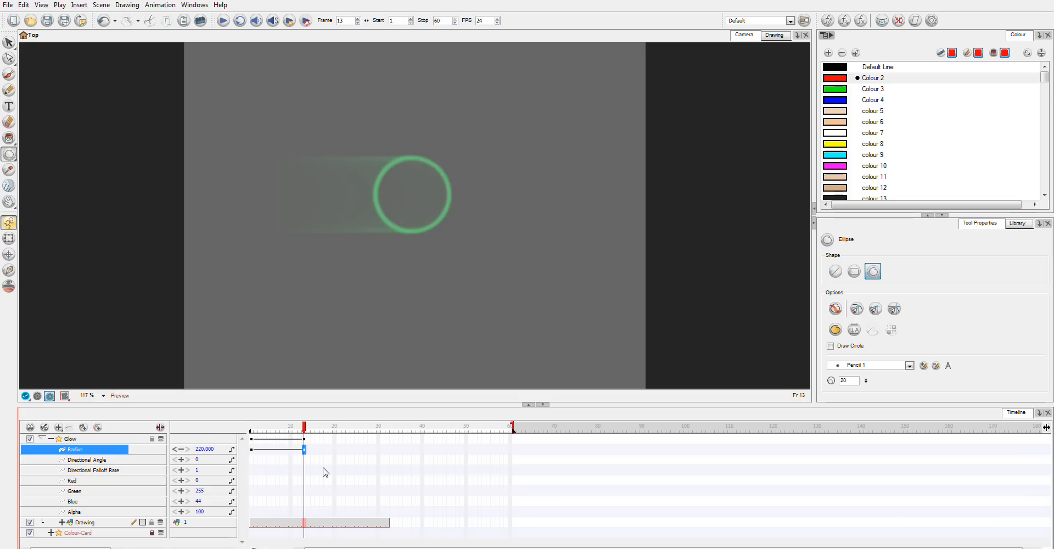
# Step: Add a radius keyframe at frame 22 and reopen the Glow layer's settings
pyautogui.moveTo(304, 425); pyautogui.dragTo(343, 425)
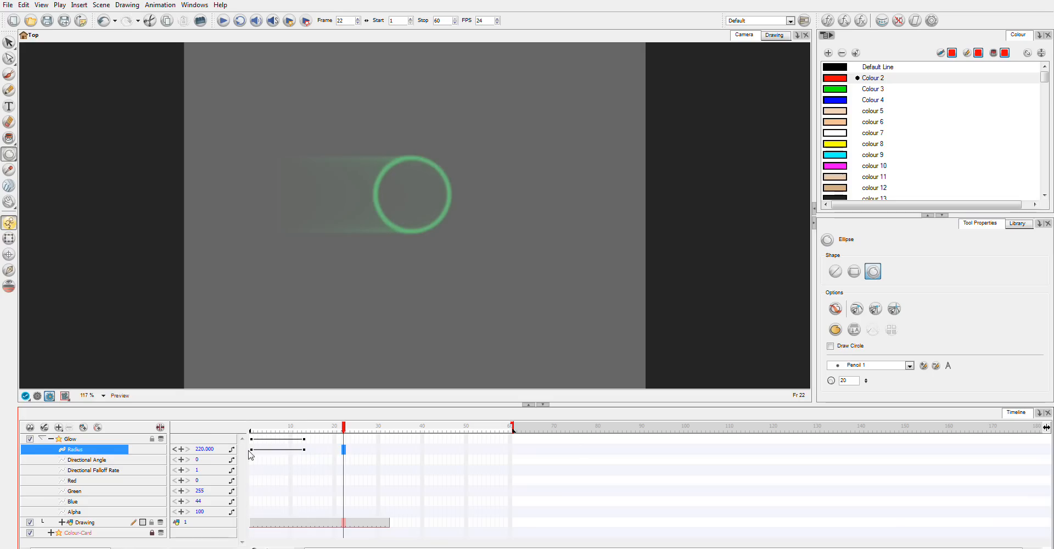
pyautogui.click(176, 448)
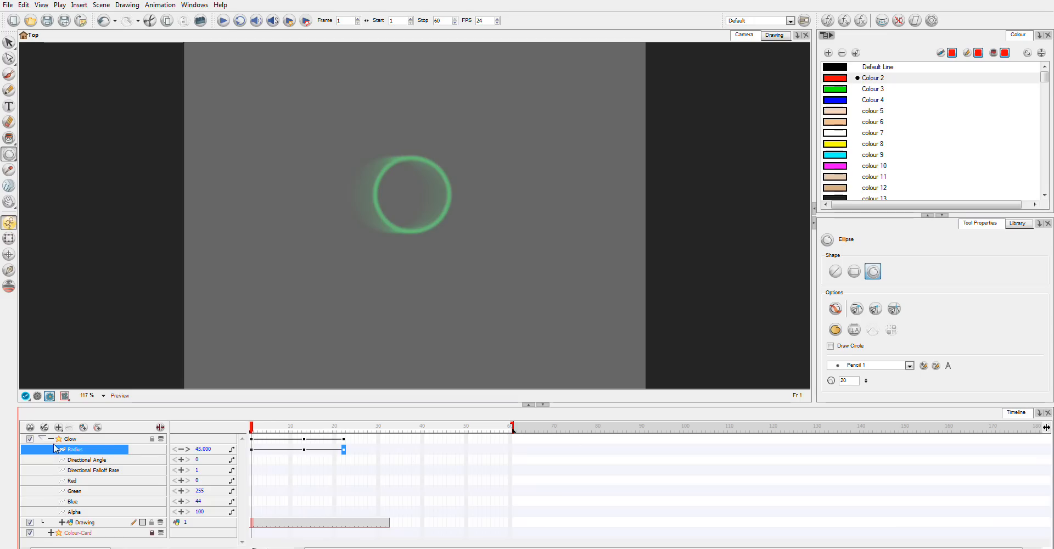
pyautogui.doubleClick(70, 437)
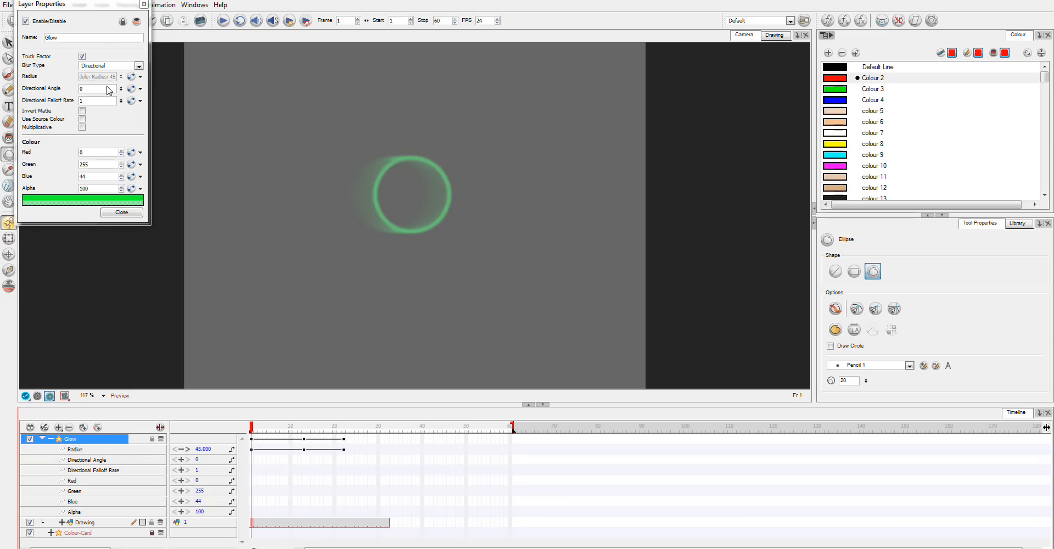
pyautogui.moveTo(87, 80)
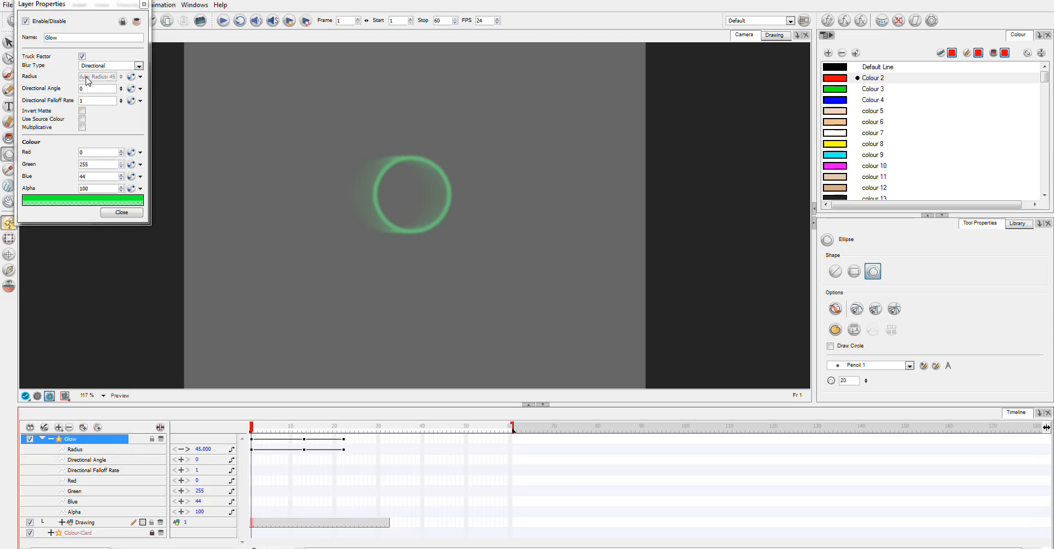
pyautogui.moveTo(200, 132)
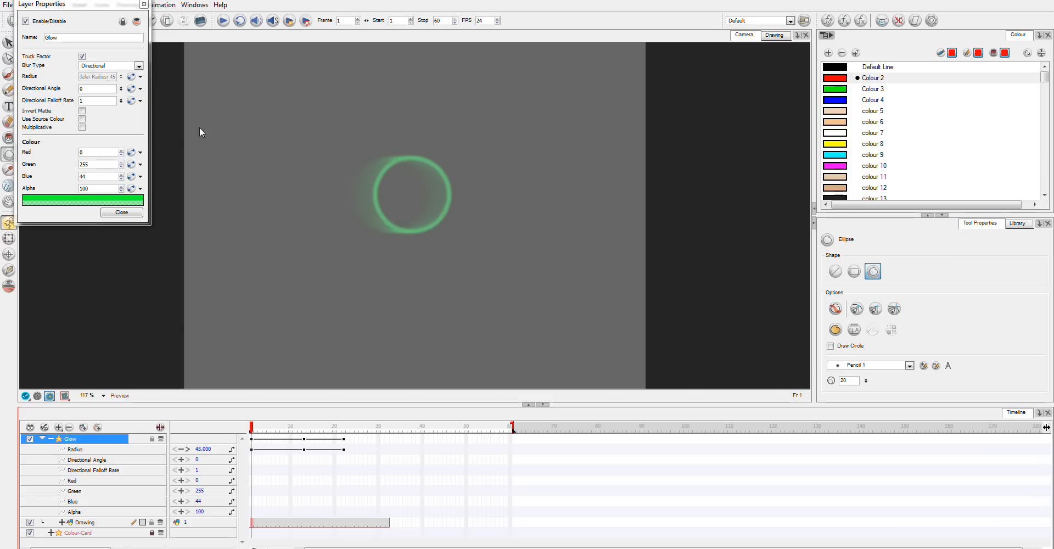
pyautogui.moveTo(283, 506)
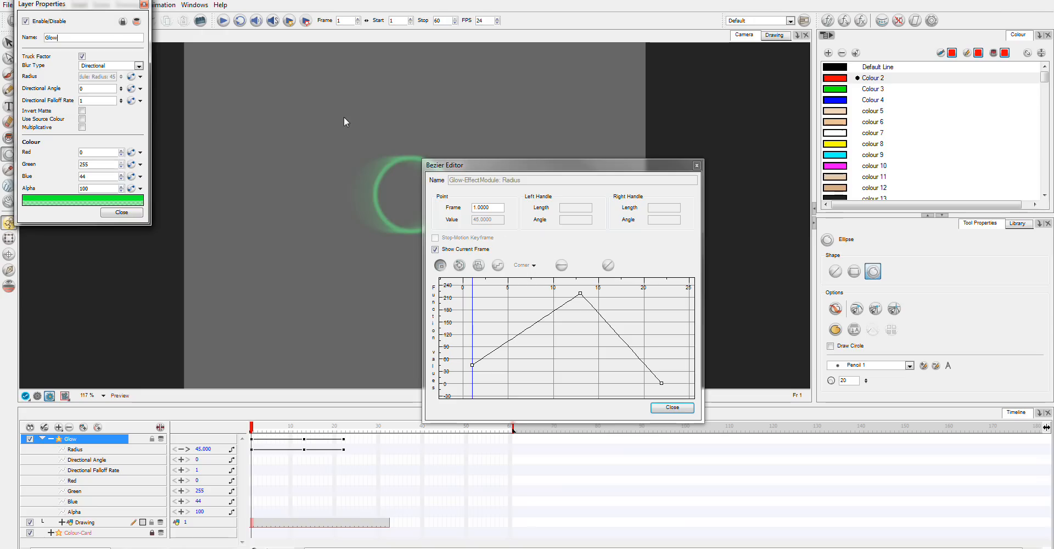
# Step: Lower the frame 13 radius keyframe to about 205 and pull out both Bezier handles
pyautogui.click(580, 292)
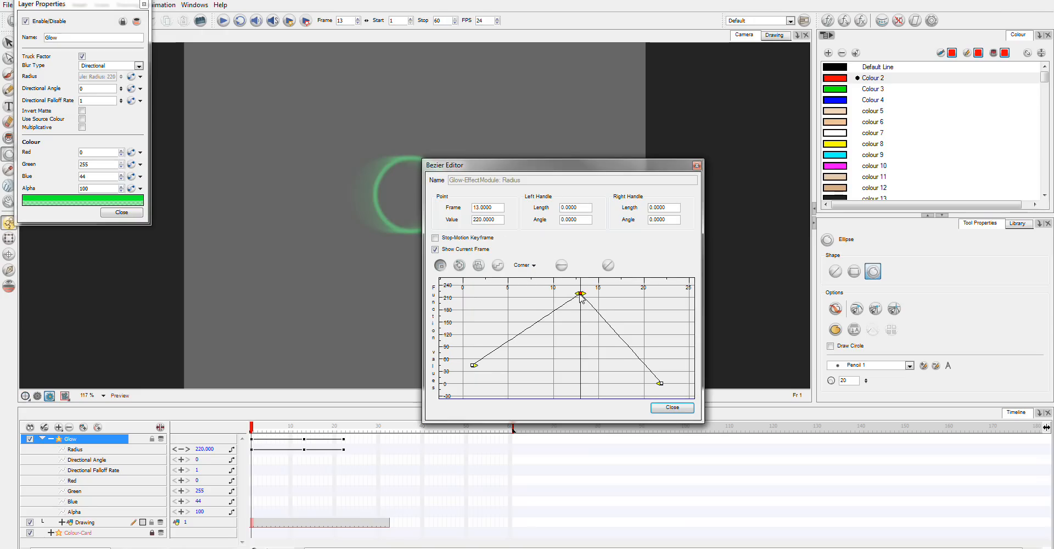
pyautogui.moveTo(581, 296); pyautogui.dragTo(576, 299)
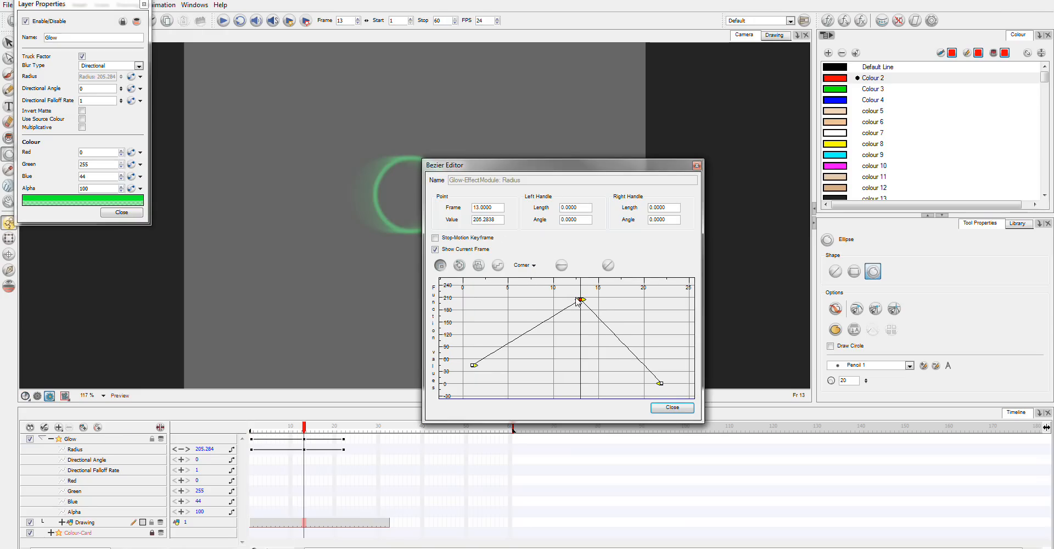
pyautogui.moveTo(580, 299); pyautogui.dragTo(521, 300)
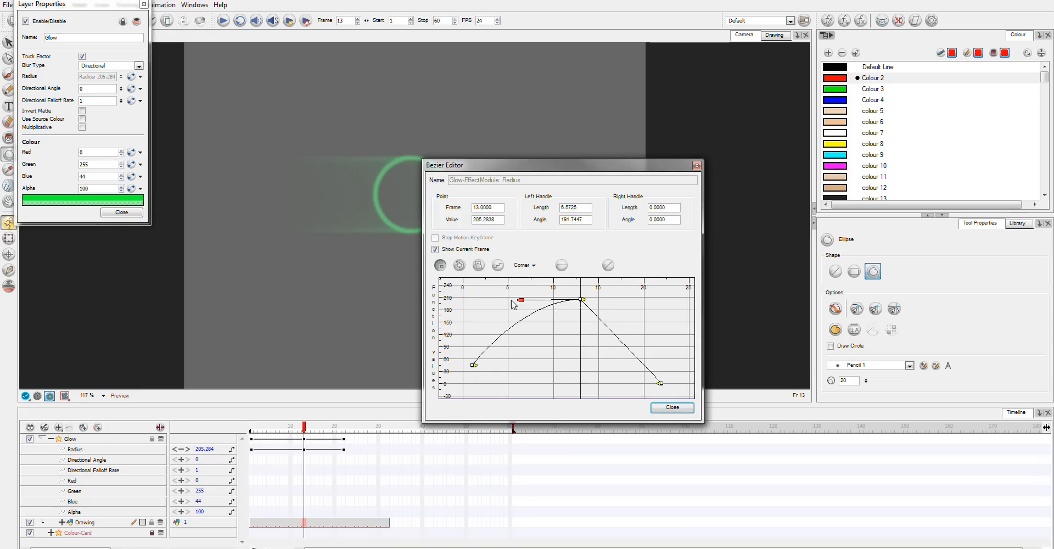
pyautogui.moveTo(521, 298); pyautogui.dragTo(473, 286)
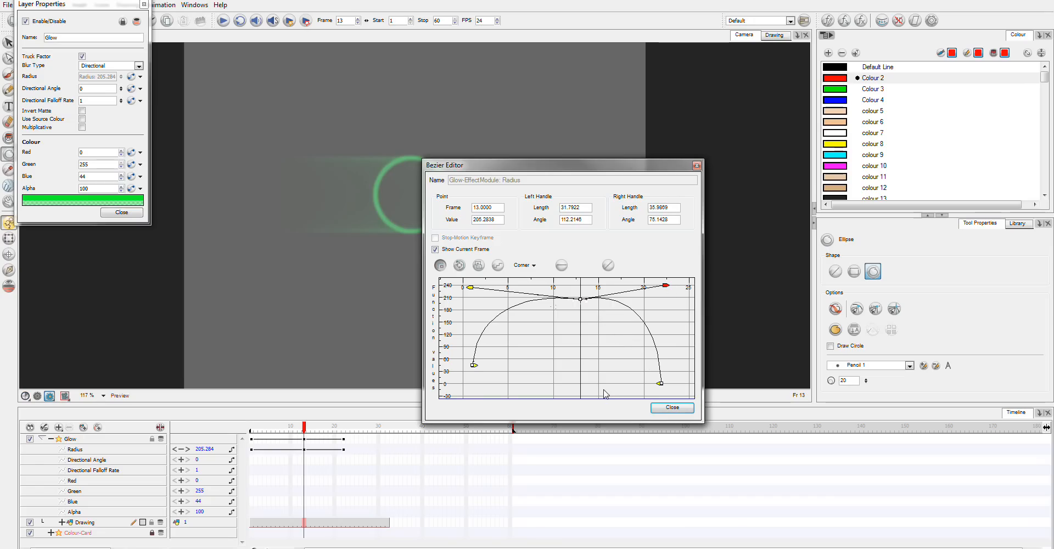
pyautogui.moveTo(551, 338)
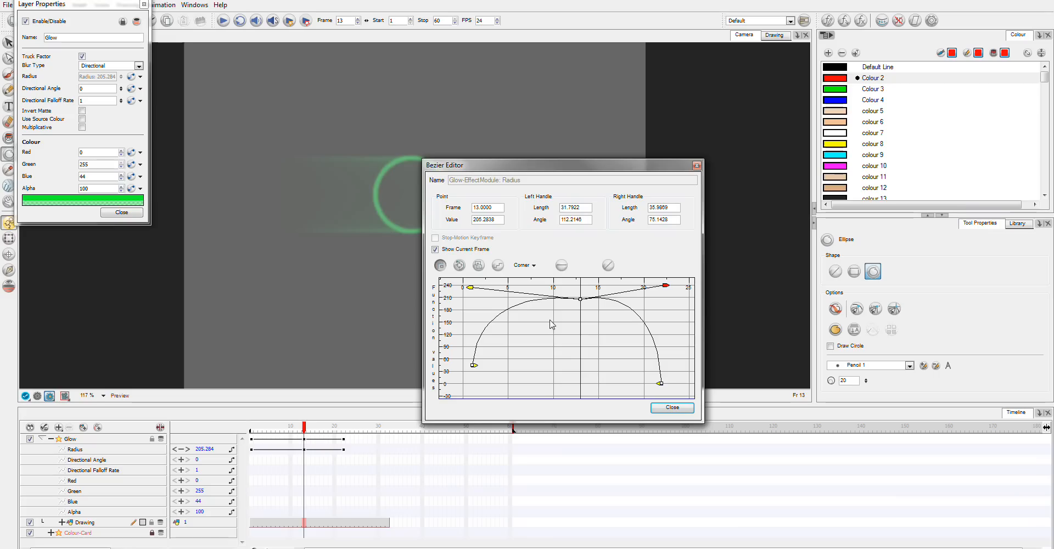
pyautogui.moveTo(545, 341)
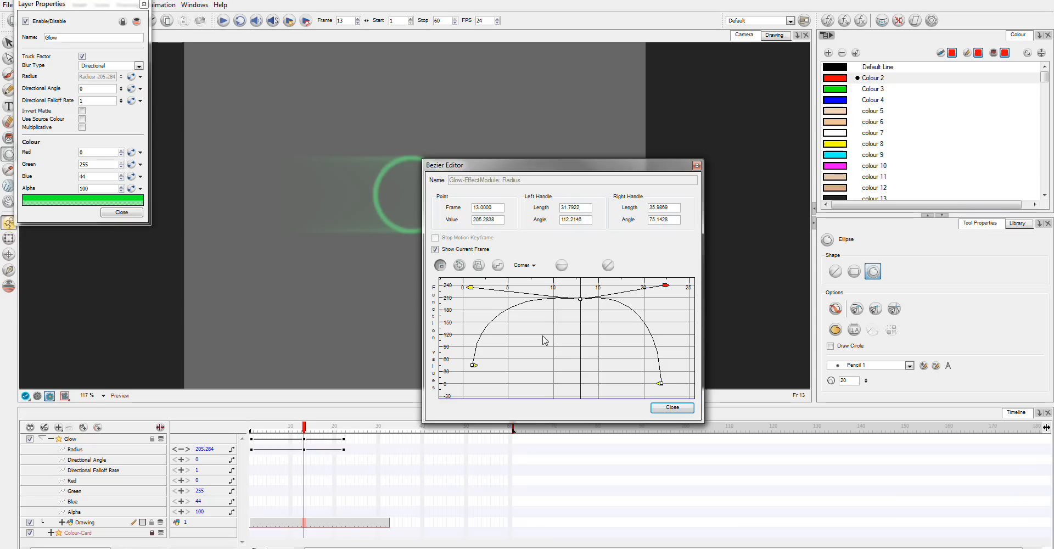
pyautogui.moveTo(643, 416)
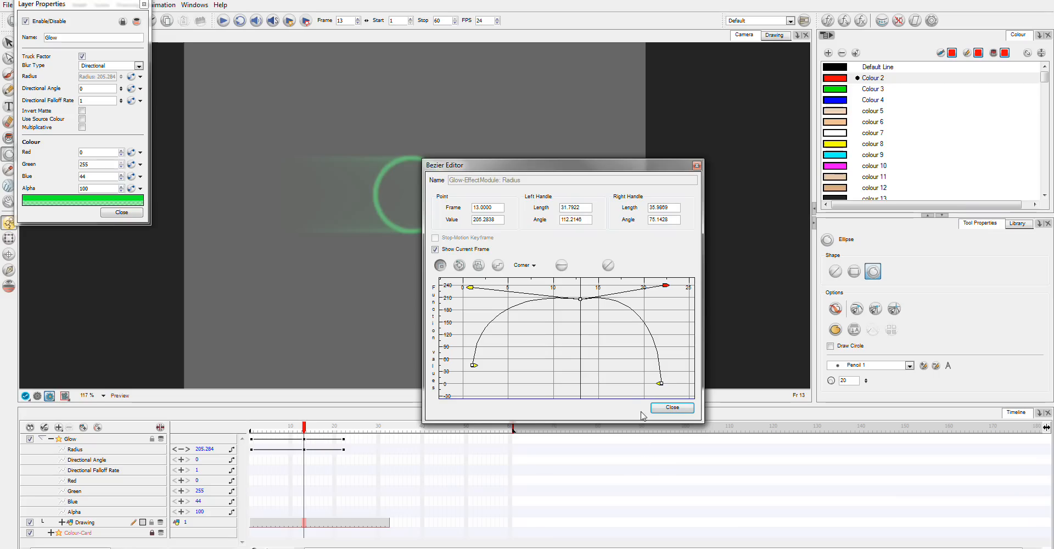